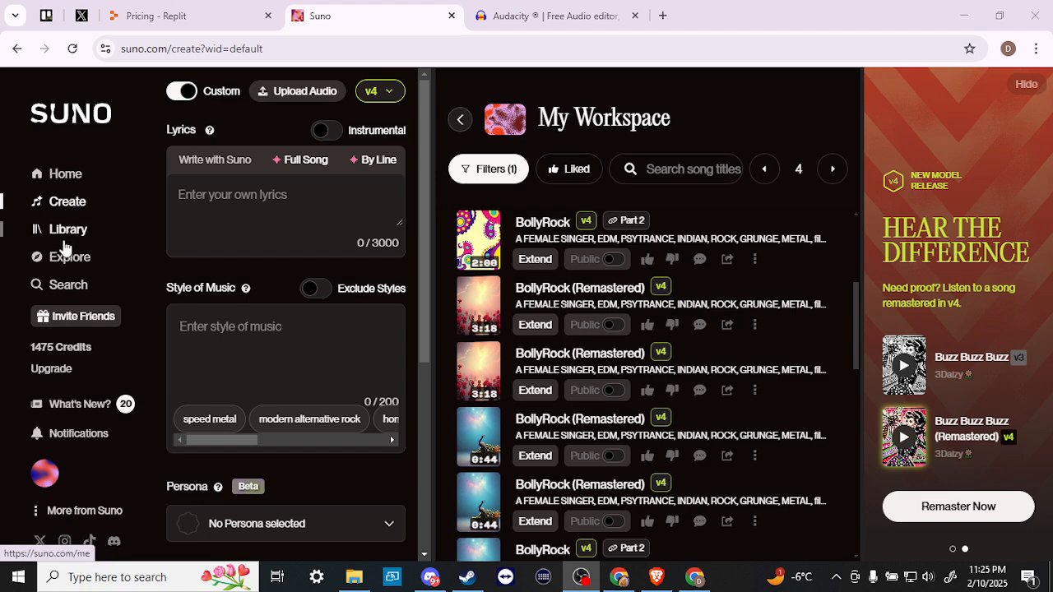
# - Open the Library's Songs list, passing briefly back through Create
pyautogui.click(68, 229)
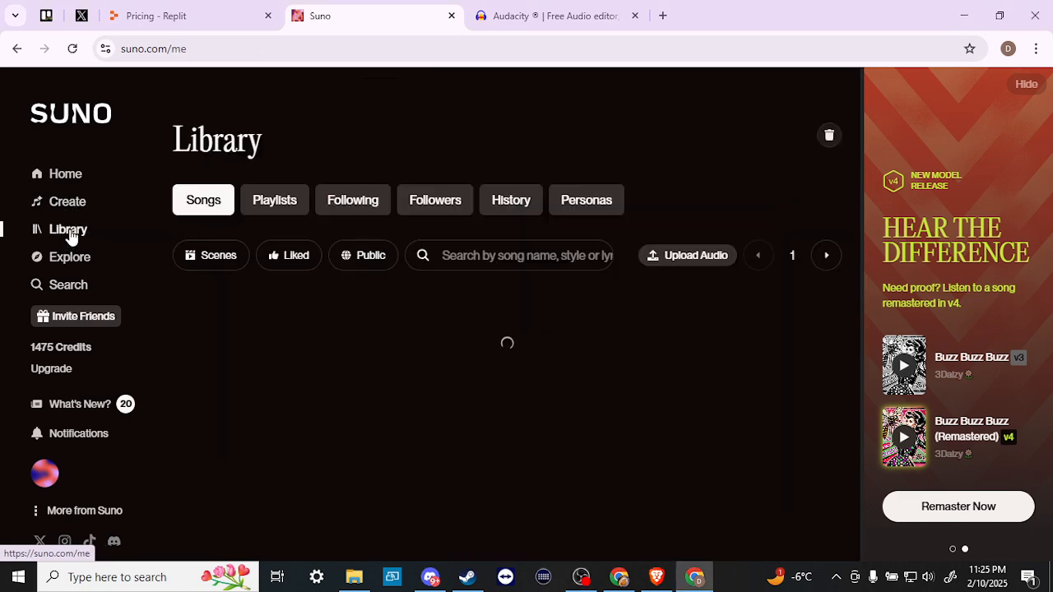
pyautogui.click(68, 229)
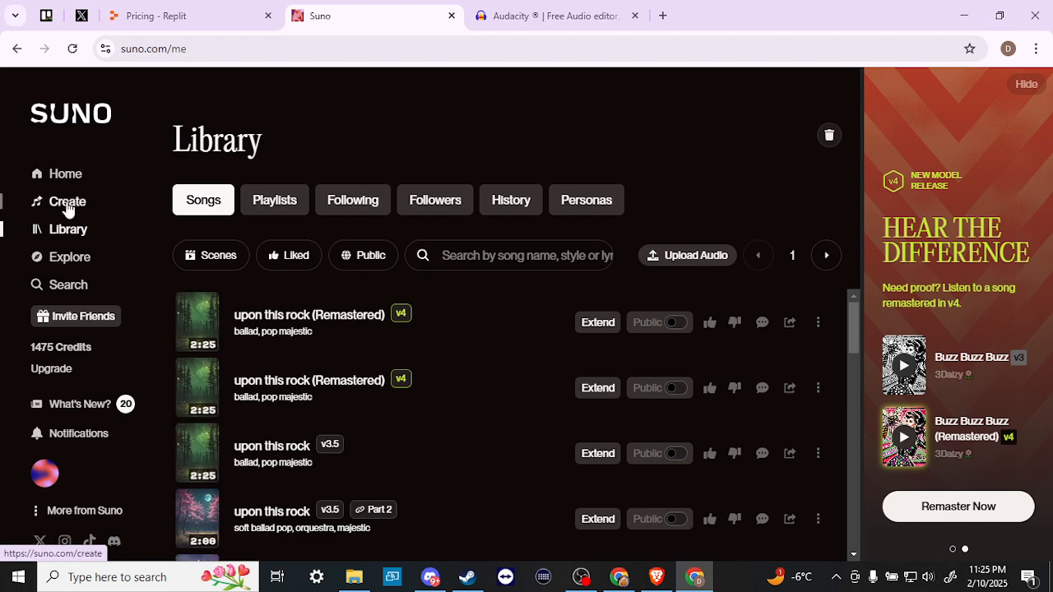
pyautogui.click(68, 202)
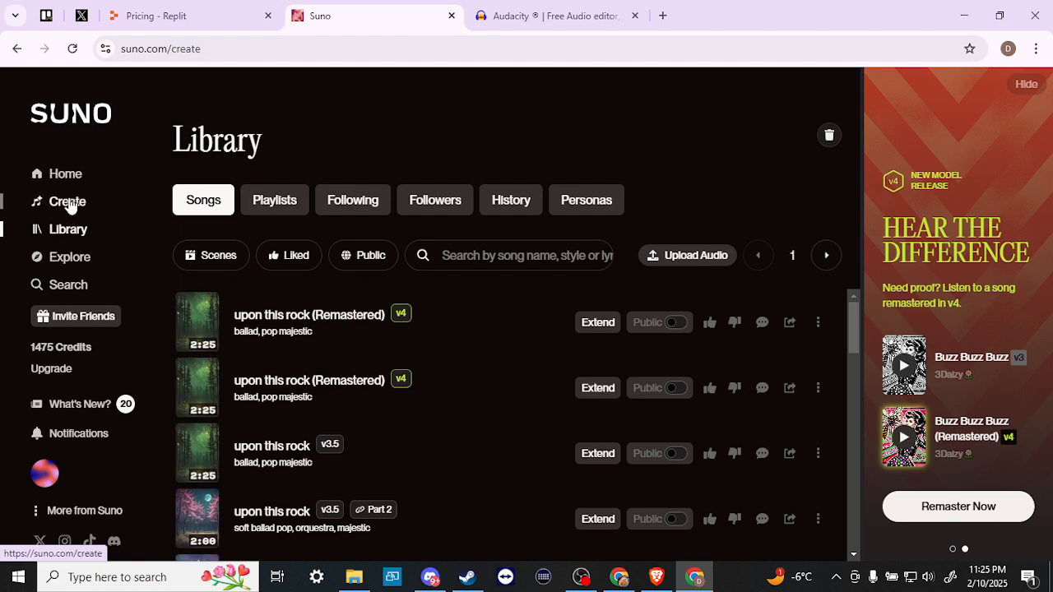
pyautogui.click(67, 201)
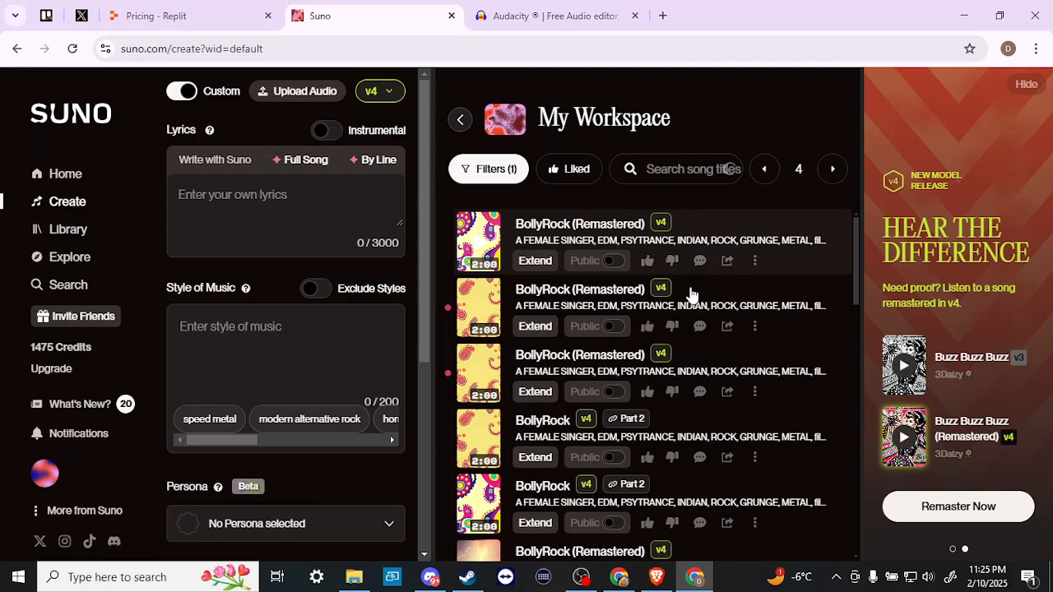
pyautogui.scroll(-3)
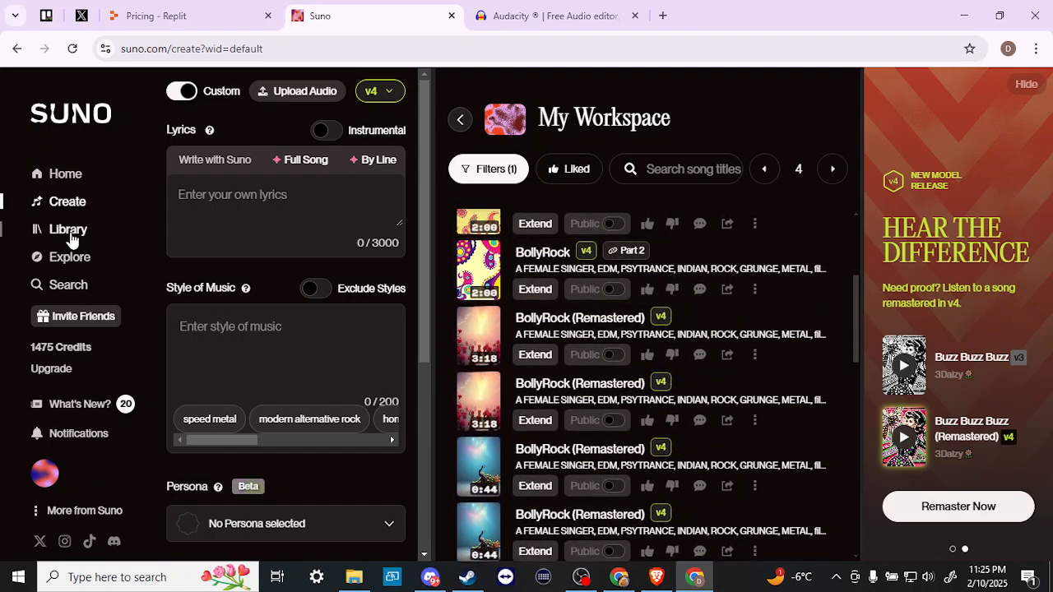
pyautogui.click(68, 229)
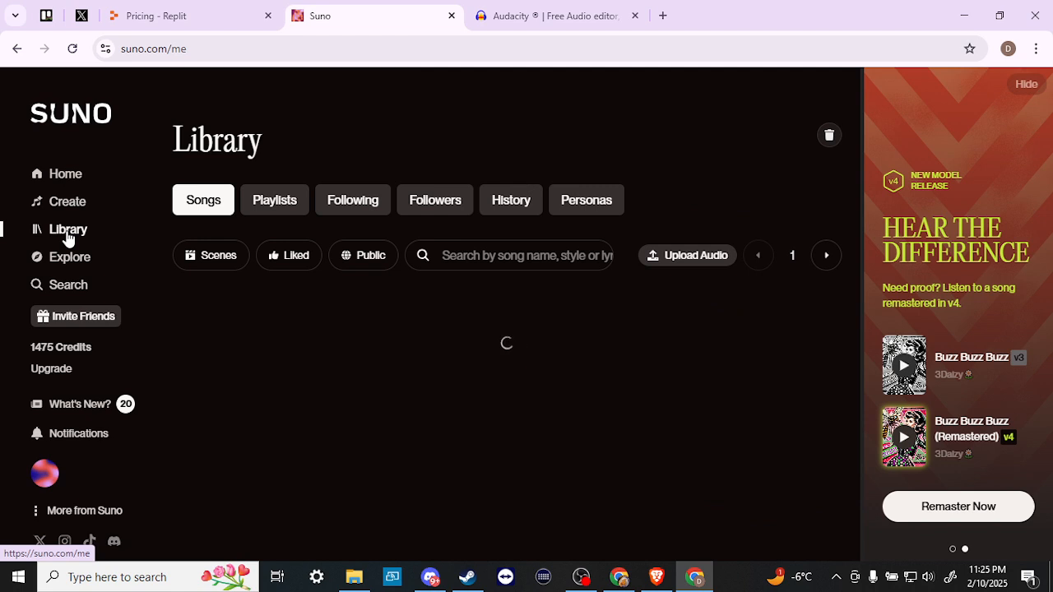
pyautogui.click(68, 229)
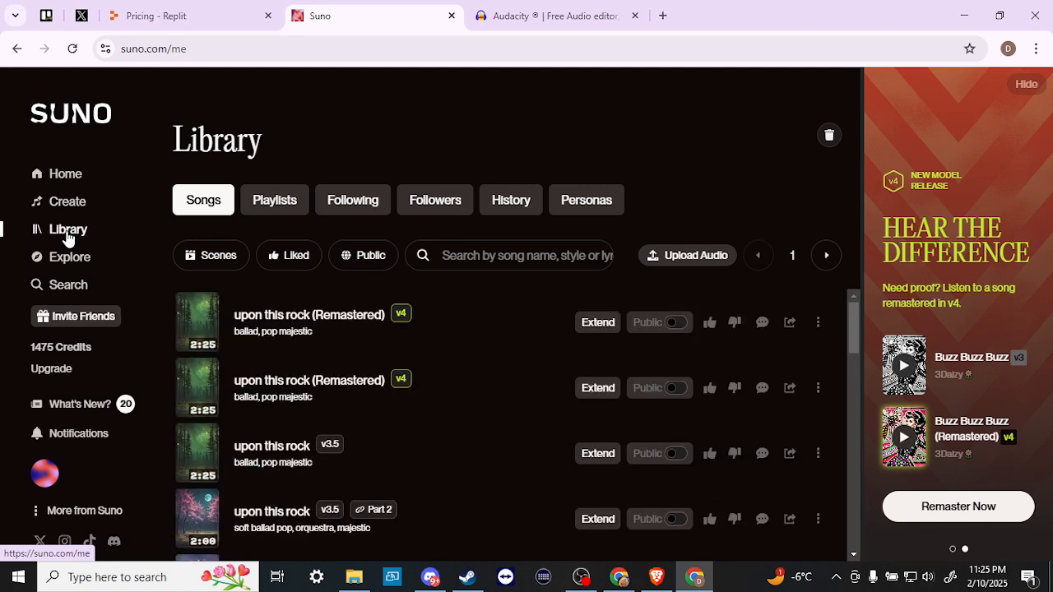
pyautogui.moveTo(198, 322)
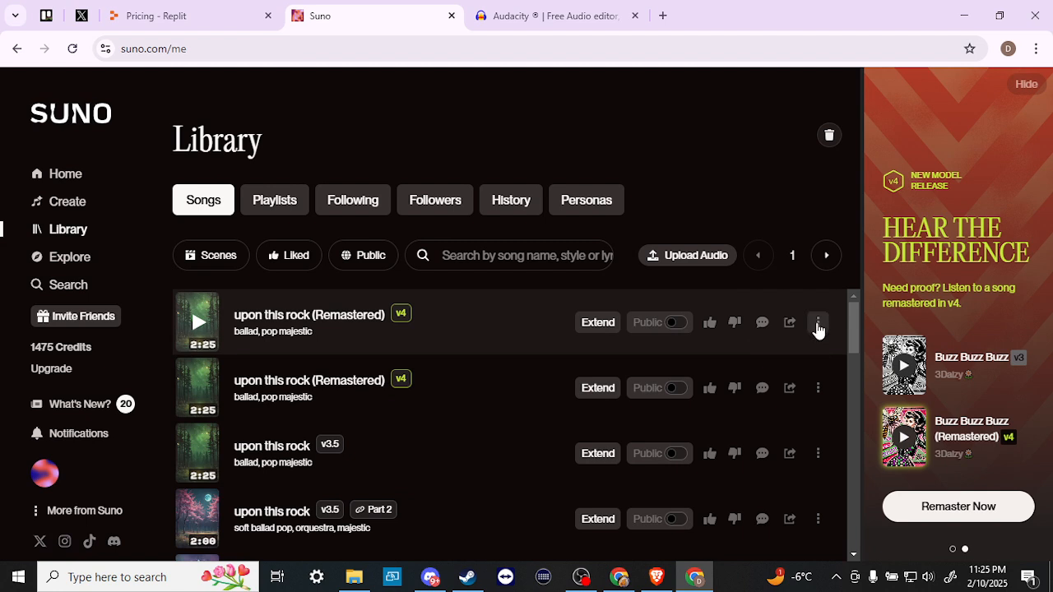
# - Check the first remastered song's options, then select the original v3.5 'upon this rock' track
pyautogui.click(817, 322)
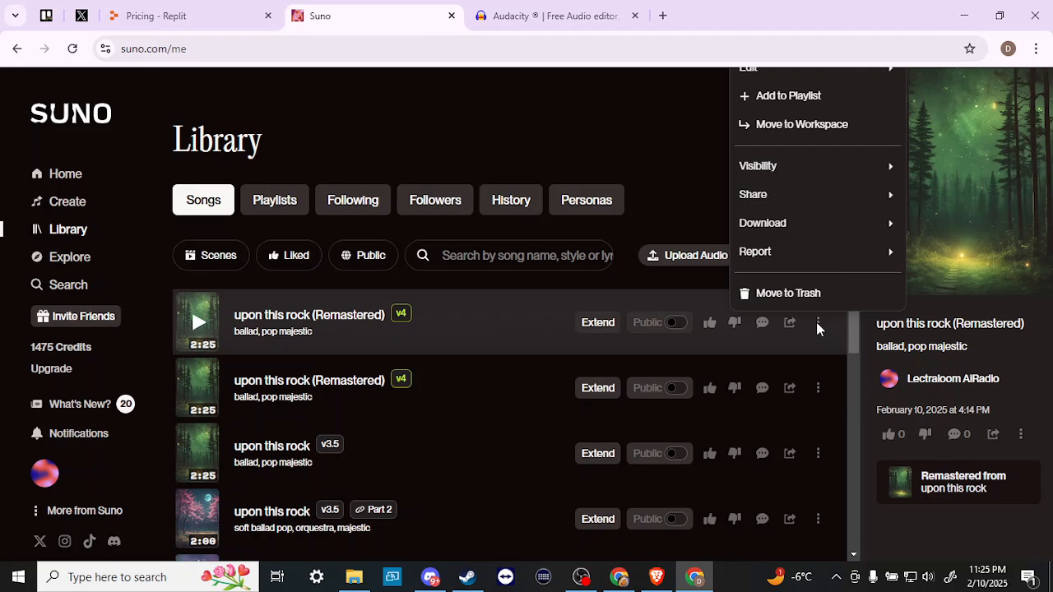
pyautogui.moveTo(832, 475)
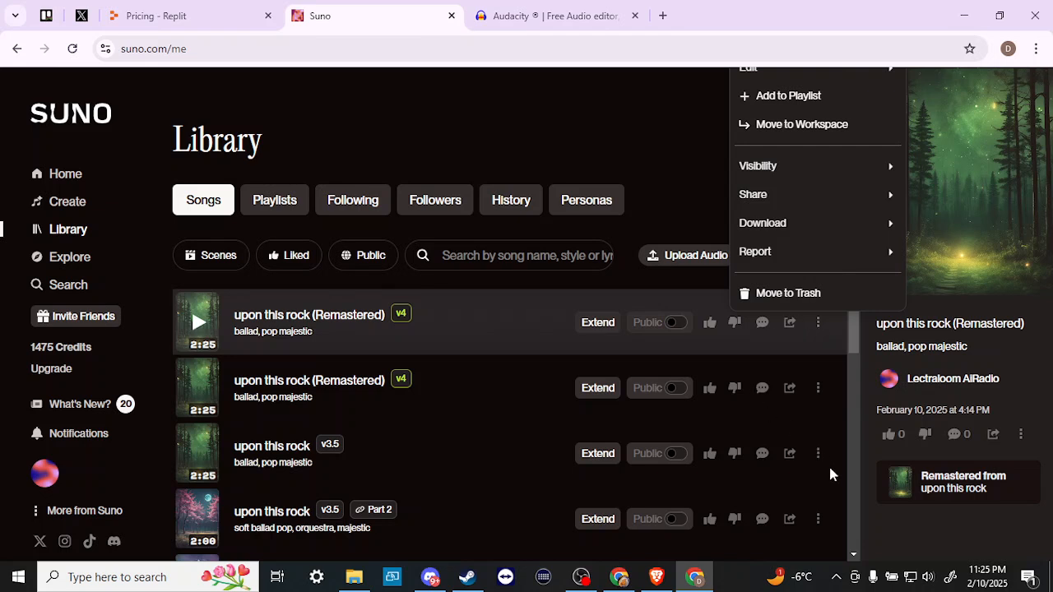
pyautogui.click(817, 454)
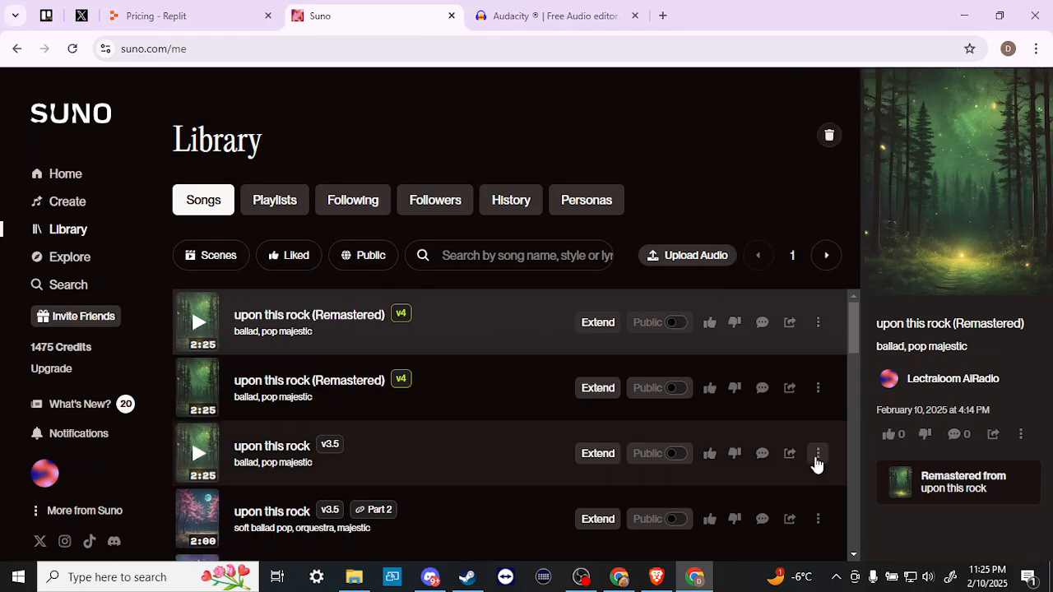
pyautogui.click(818, 454)
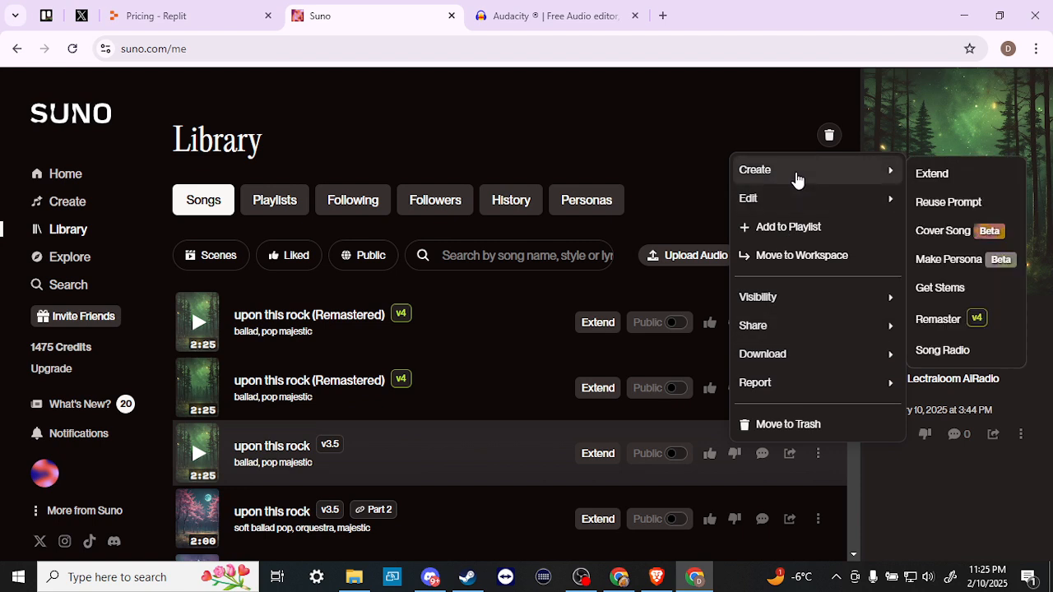
pyautogui.moveTo(942, 231)
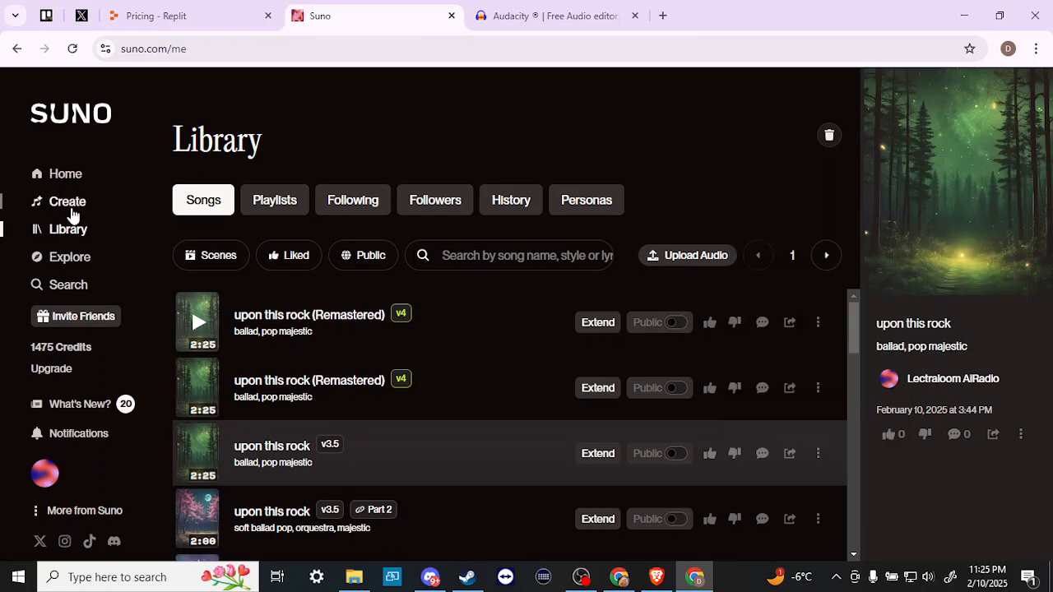
pyautogui.click(68, 201)
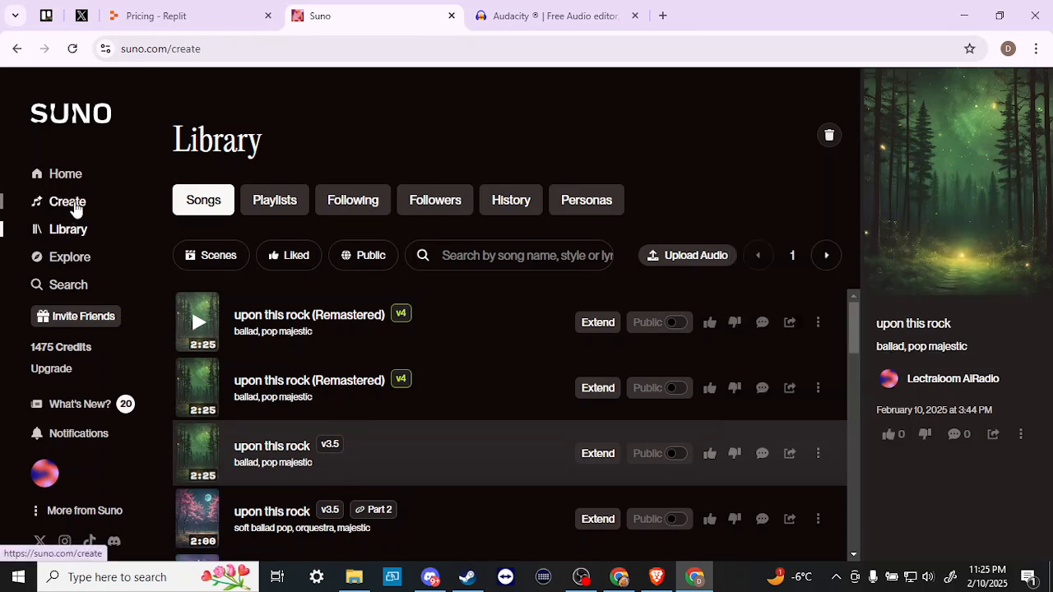
# - Play the 3:18 BollyRock (Remastered) track from Create, pausing it at 0:20
pyautogui.click(67, 202)
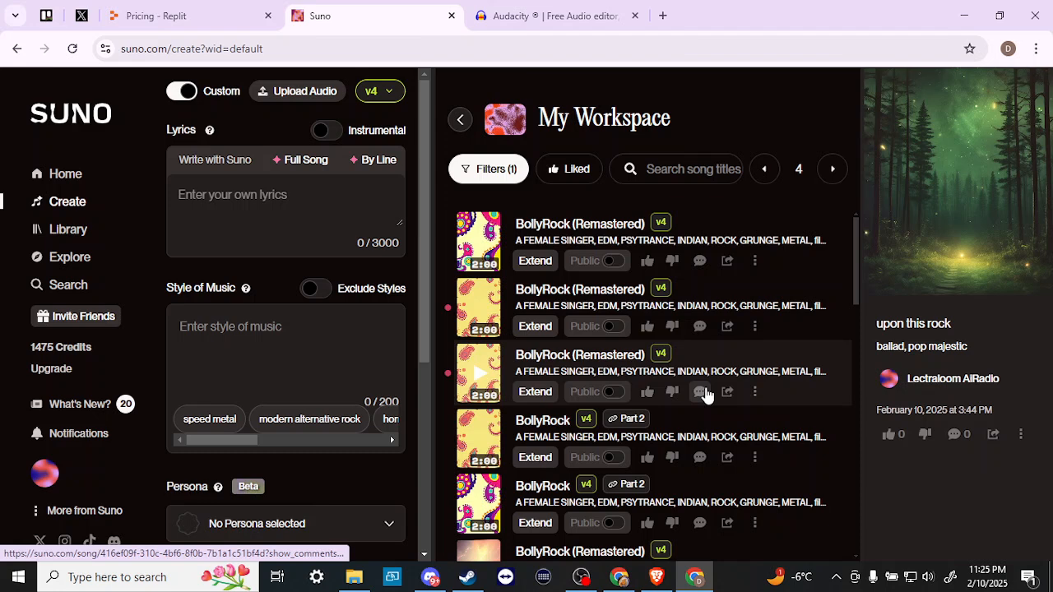
pyautogui.scroll(-3)
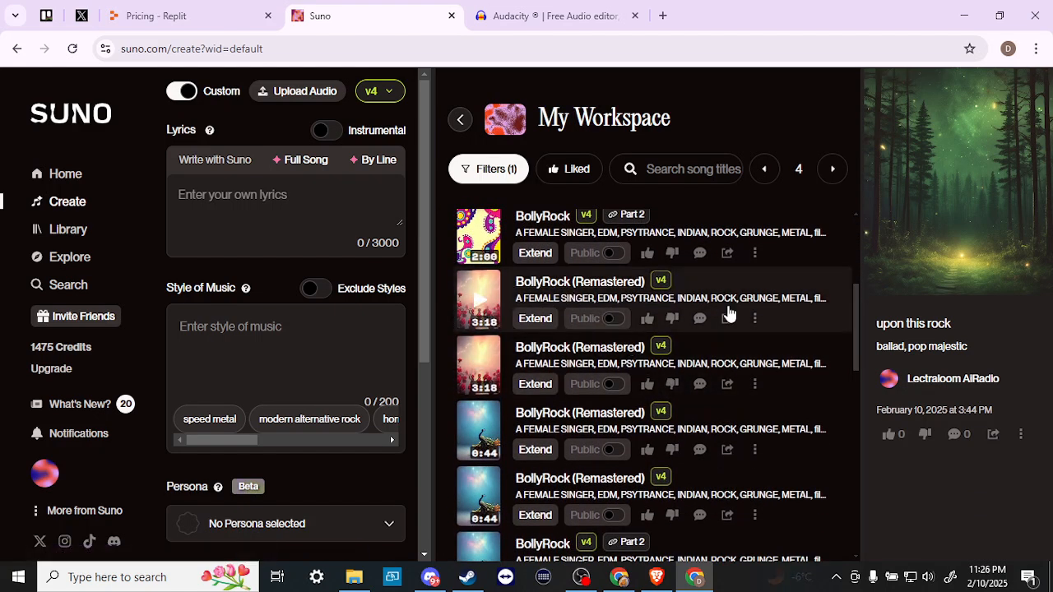
pyautogui.moveTo(480, 307)
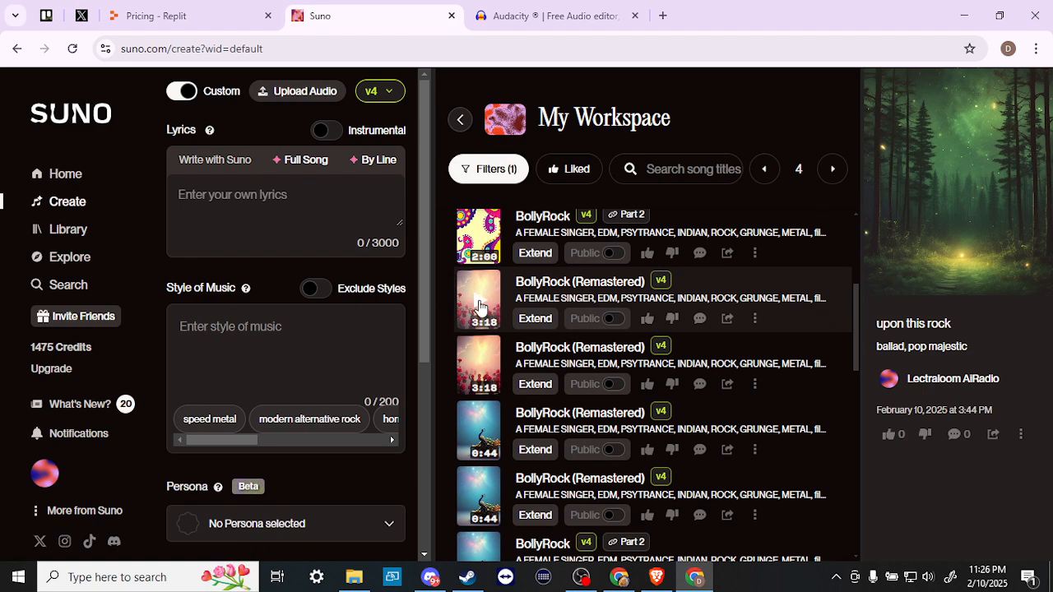
pyautogui.click(478, 299)
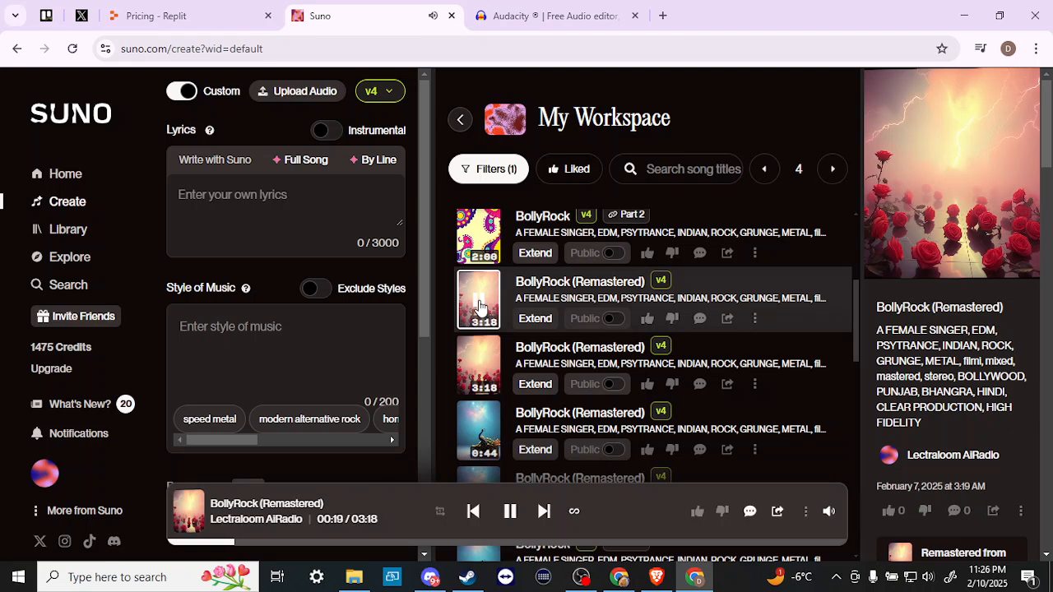
pyautogui.click(479, 299)
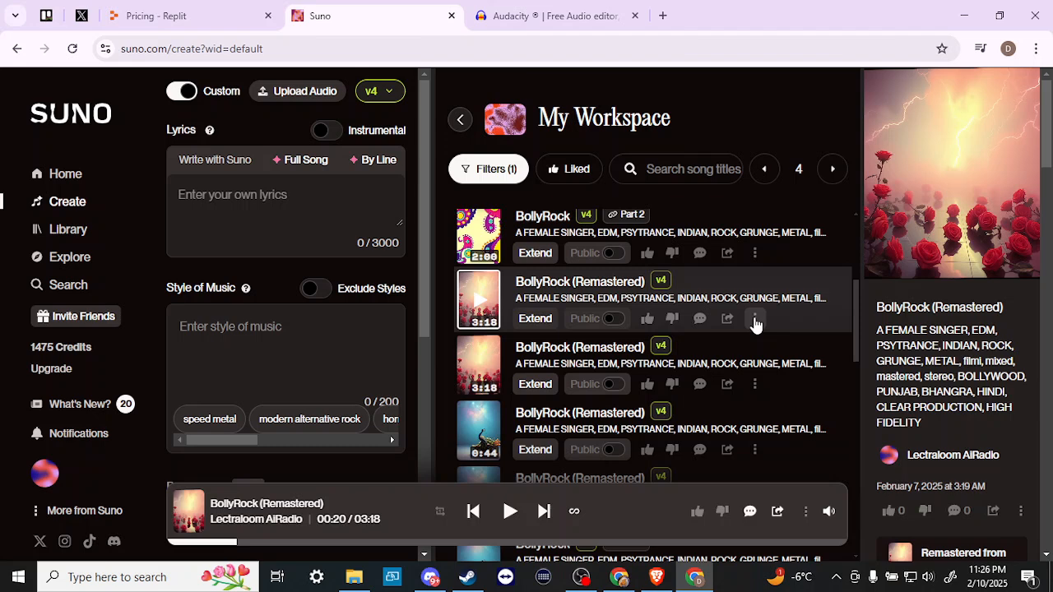
# - Open BollyRock (Remastered)'s more-options menu and its Create submenu with Cover Song
pyautogui.click(753, 318)
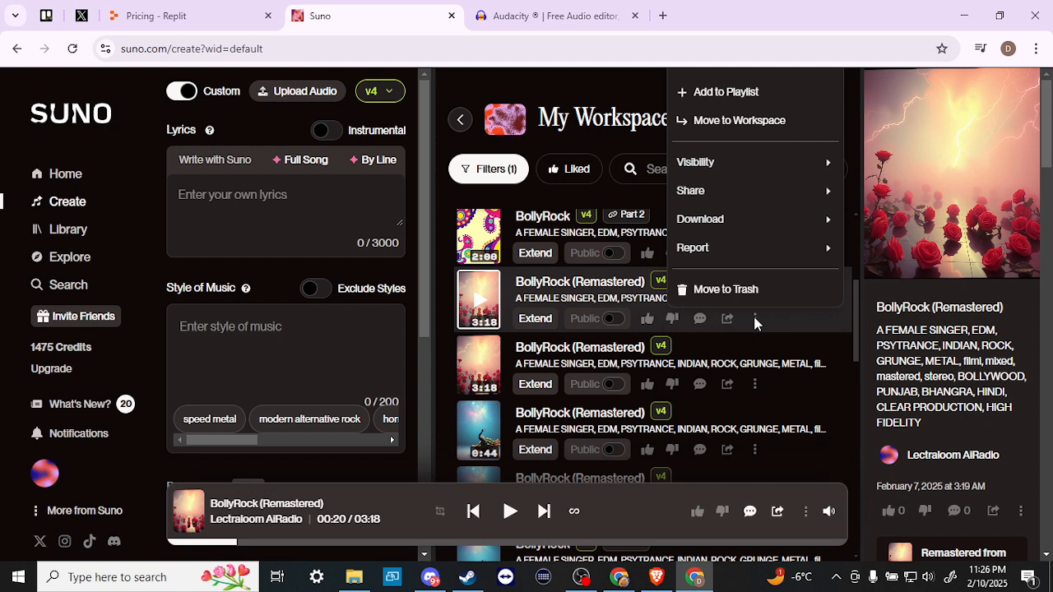
pyautogui.moveTo(882, 355)
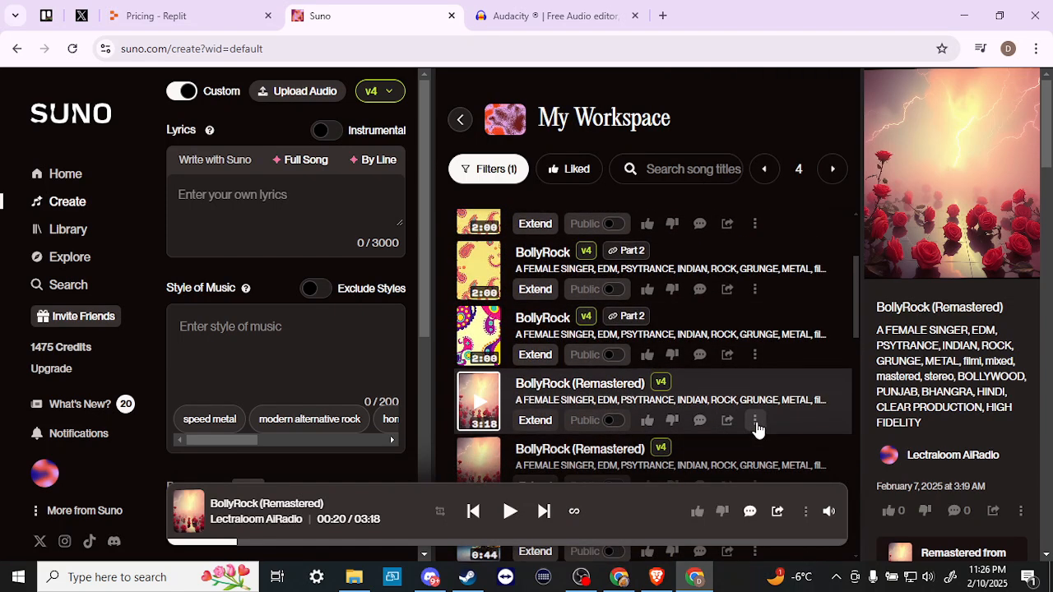
pyautogui.click(754, 420)
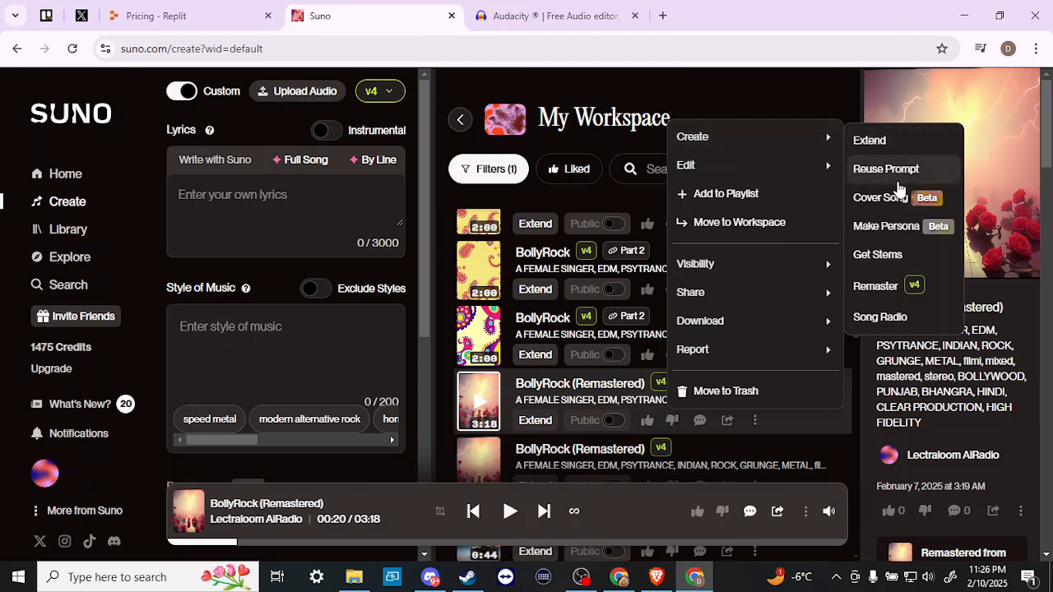
pyautogui.moveTo(881, 197)
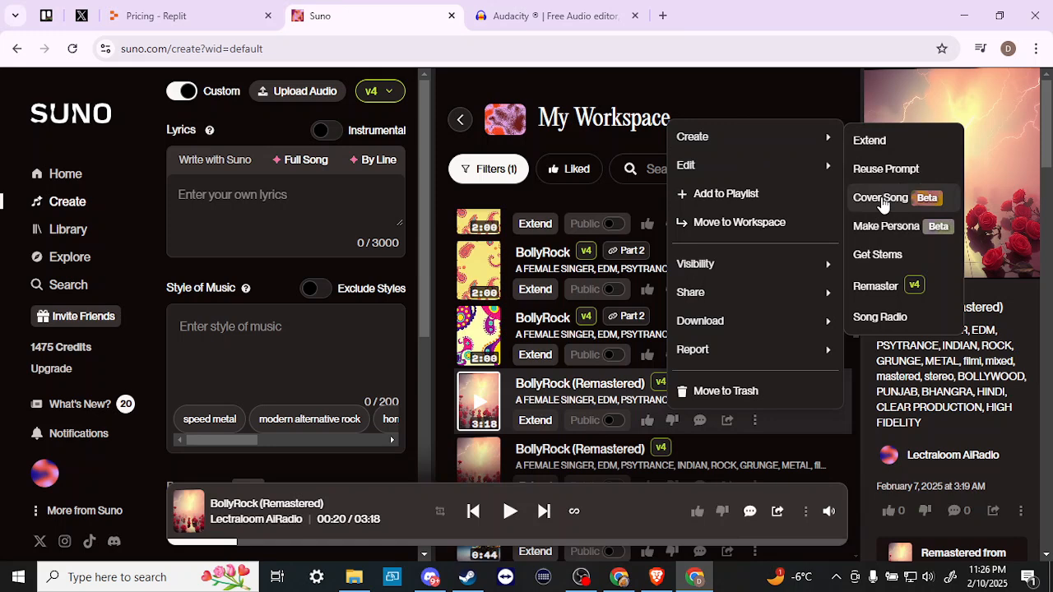
# - Choose Cover Song to load BollyRock (Remastered) and its lyrics into the form
pyautogui.click(881, 197)
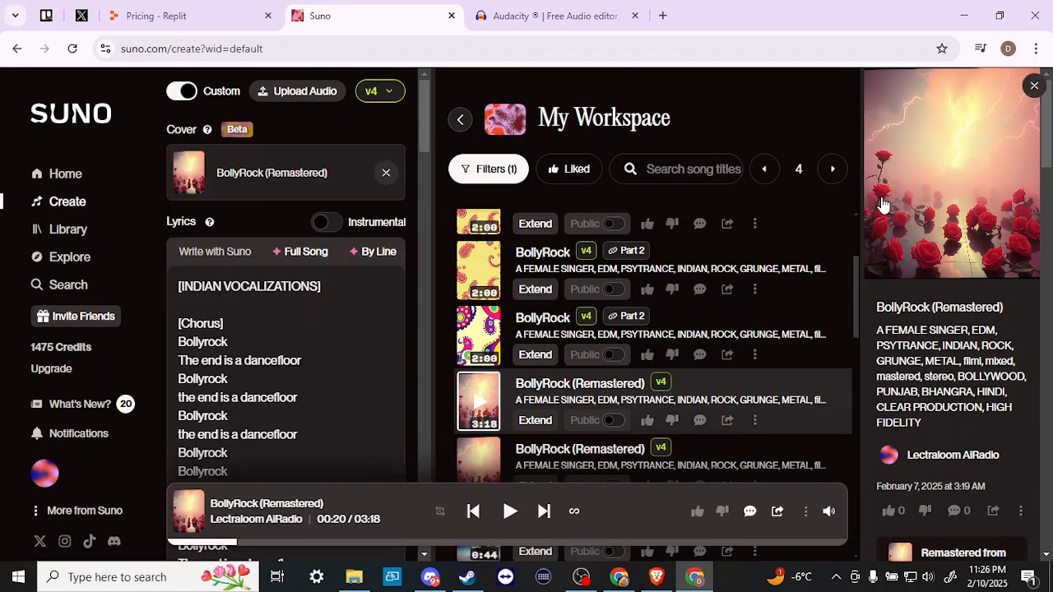
pyautogui.moveTo(212, 140)
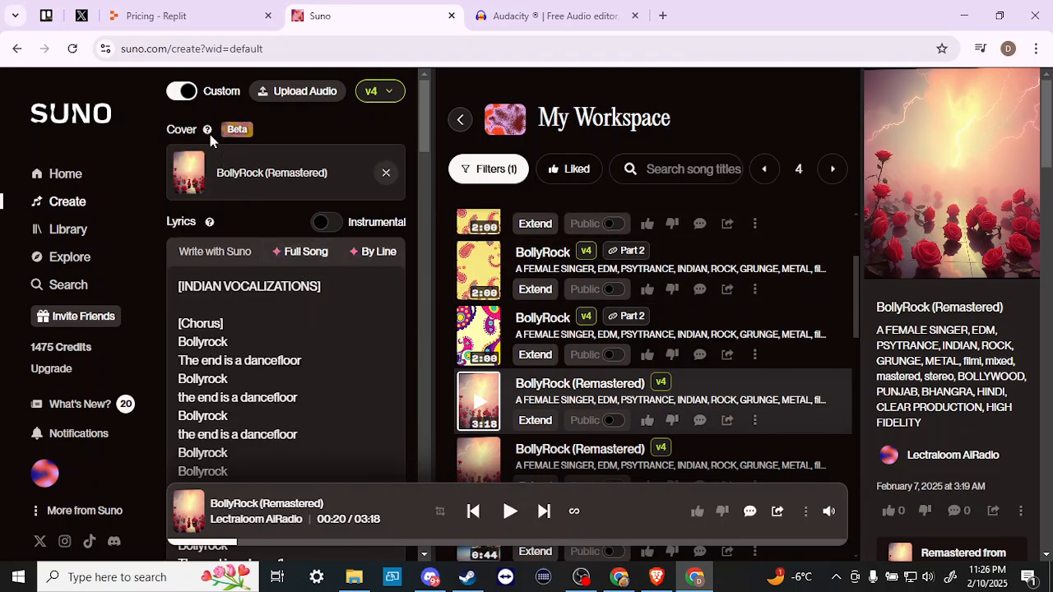
pyautogui.moveTo(195, 150)
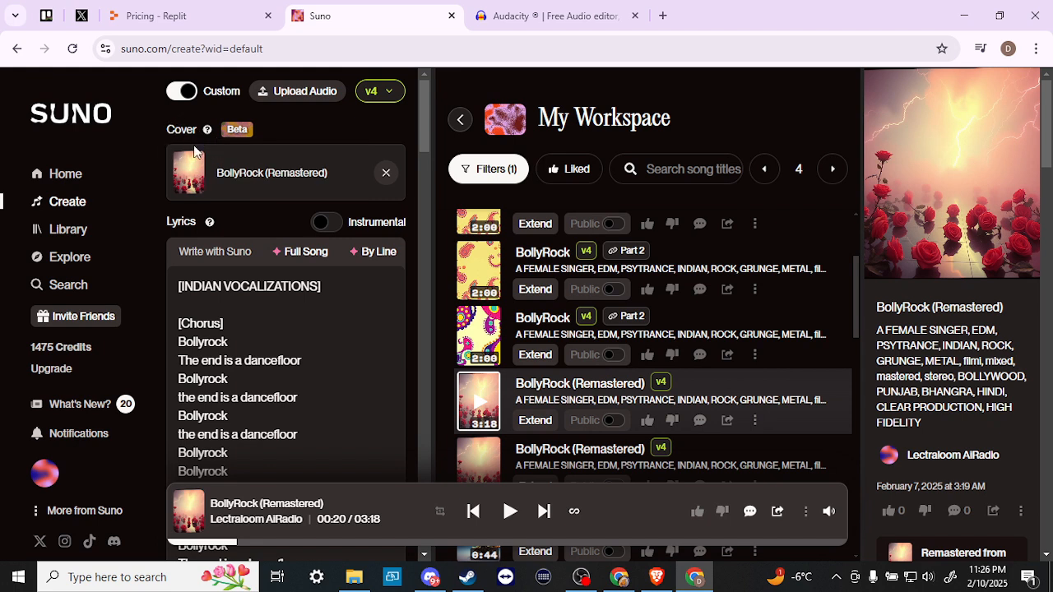
pyautogui.moveTo(347, 177)
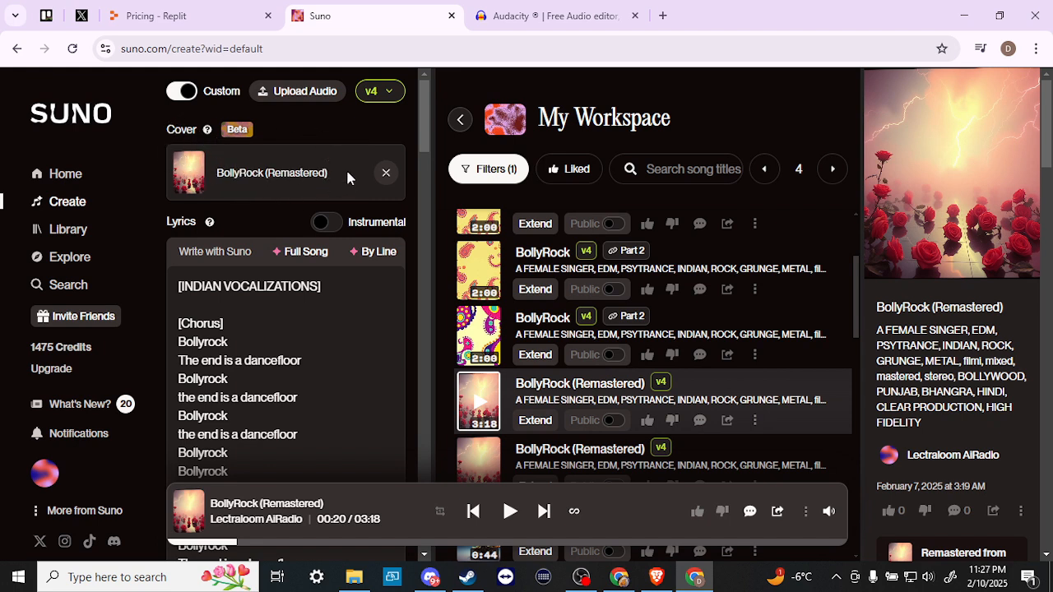
pyautogui.moveTo(253, 223)
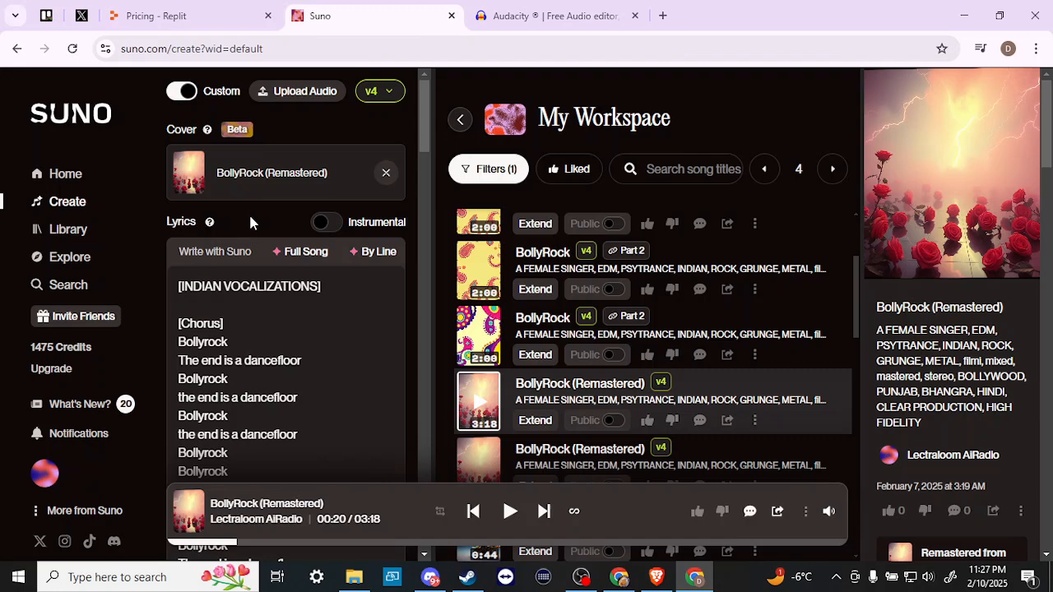
pyautogui.scroll(-3)
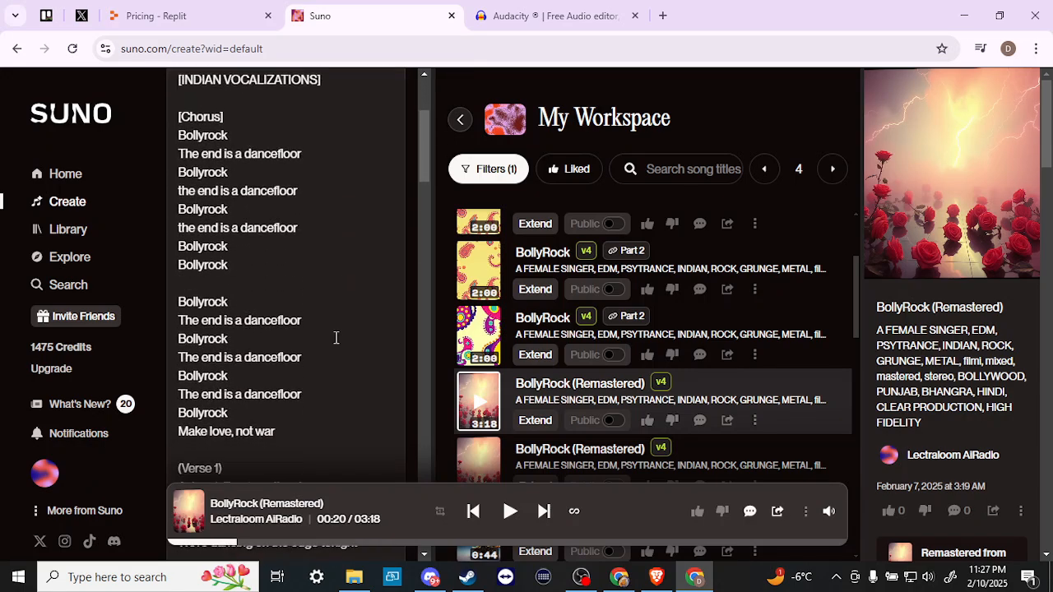
pyautogui.scroll(-3)
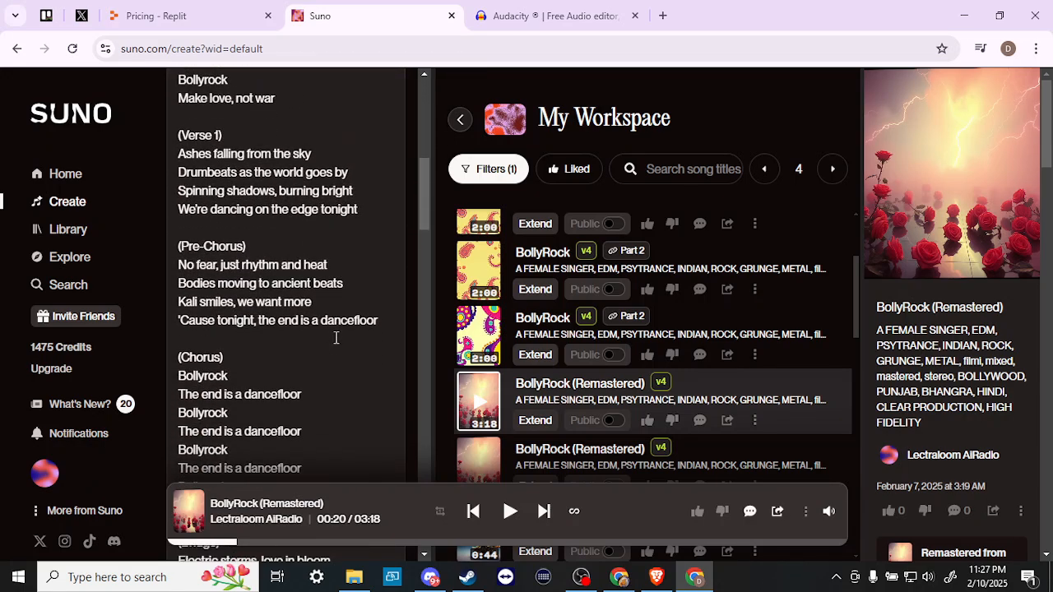
pyautogui.scroll(-3)
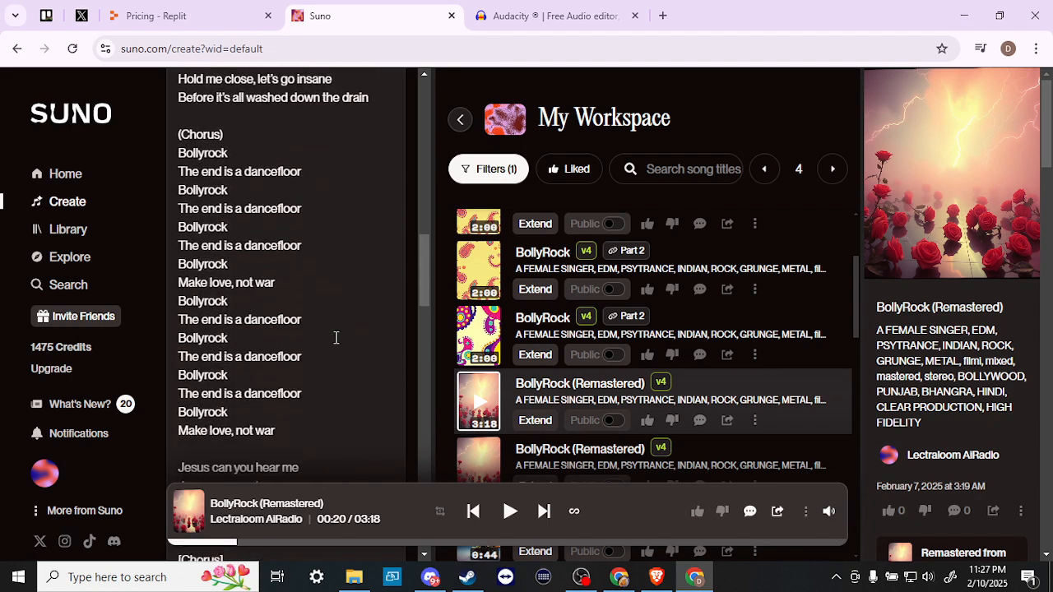
pyautogui.scroll(-3)
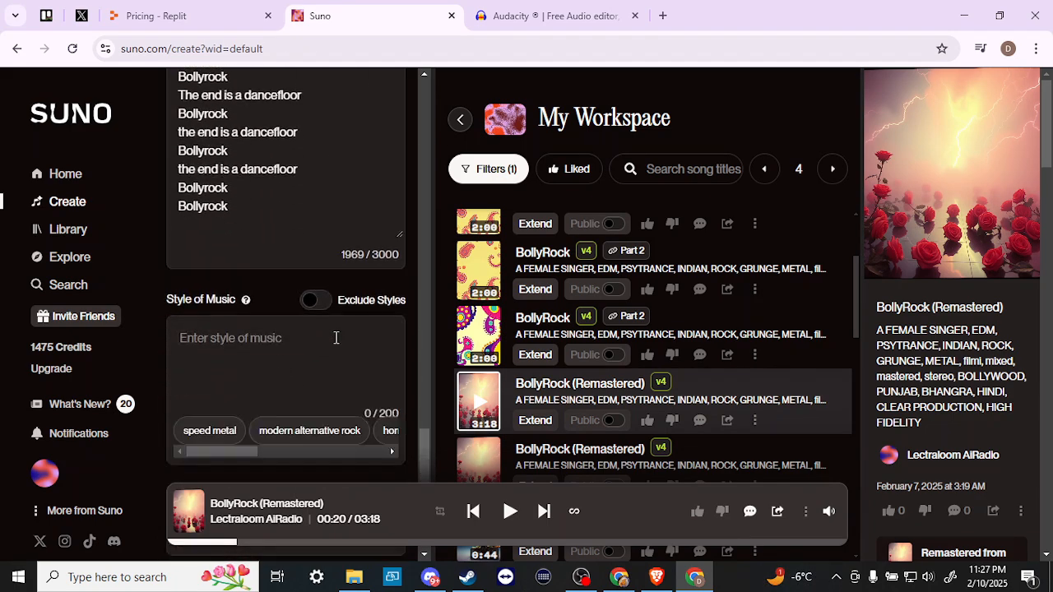
pyautogui.scroll(-3)
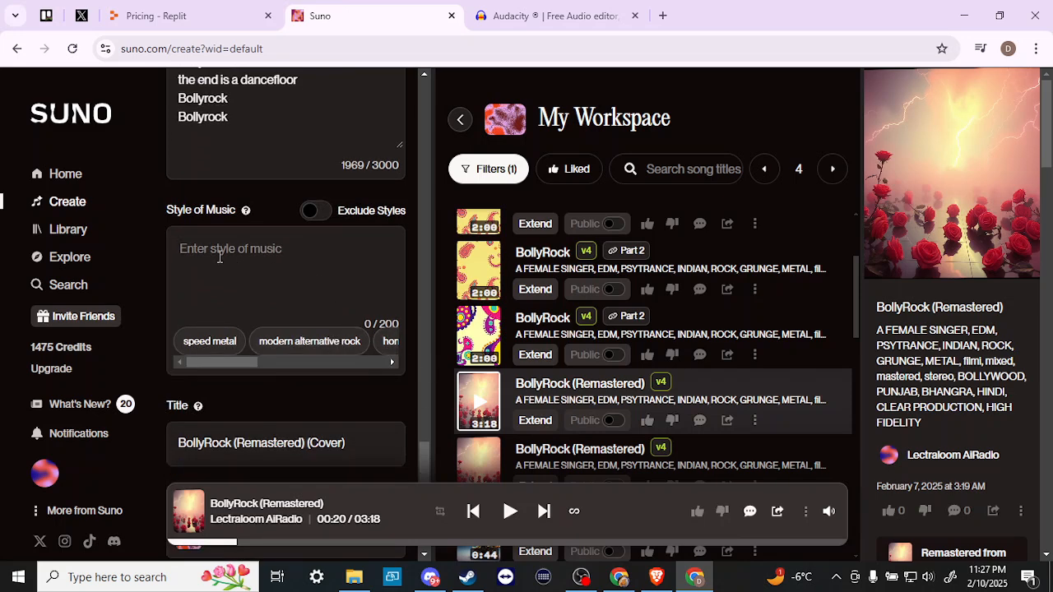
pyautogui.scroll(-3)
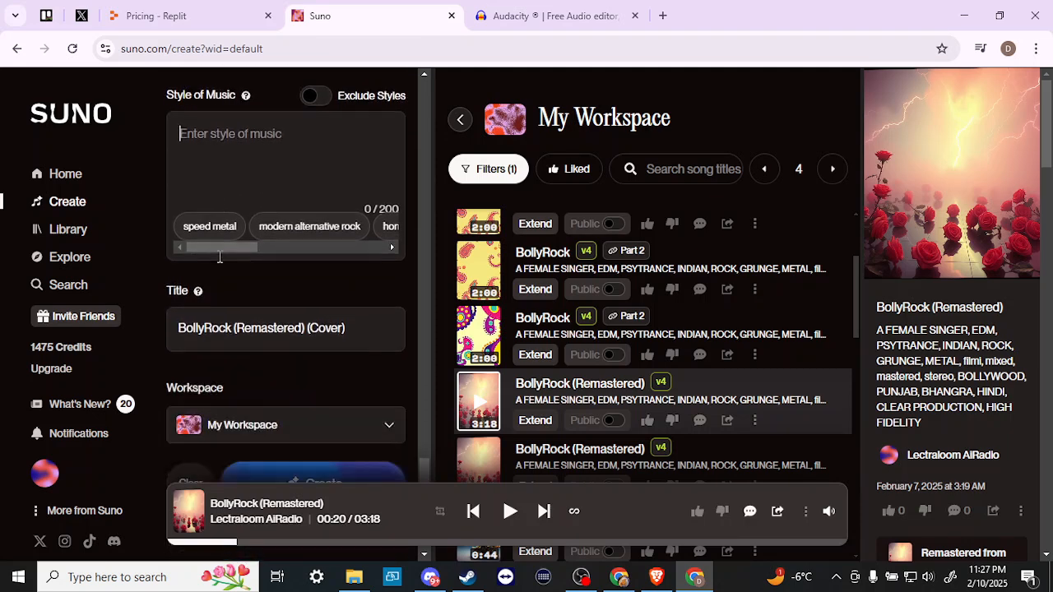
pyautogui.scroll(-3)
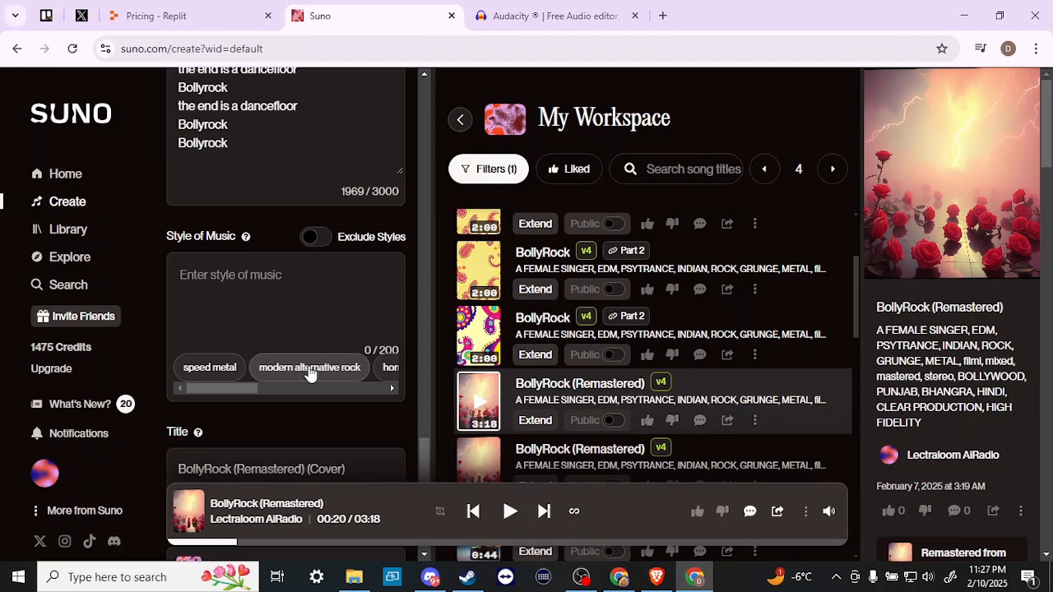
# - Pick the 'modern alternative rock' style chip and scroll down to the Create button
pyautogui.click(309, 367)
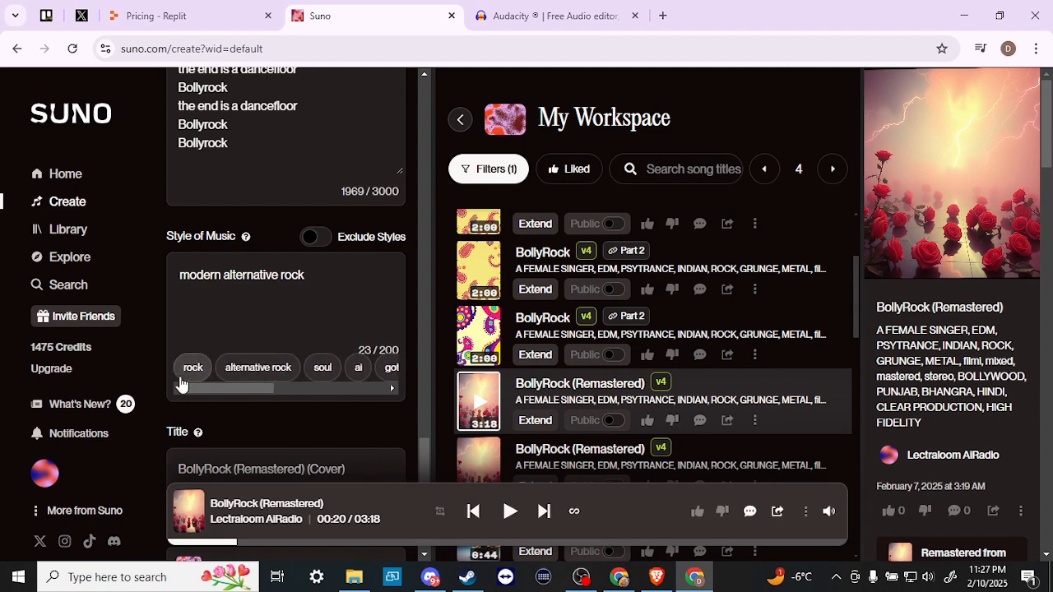
pyautogui.scroll(-3)
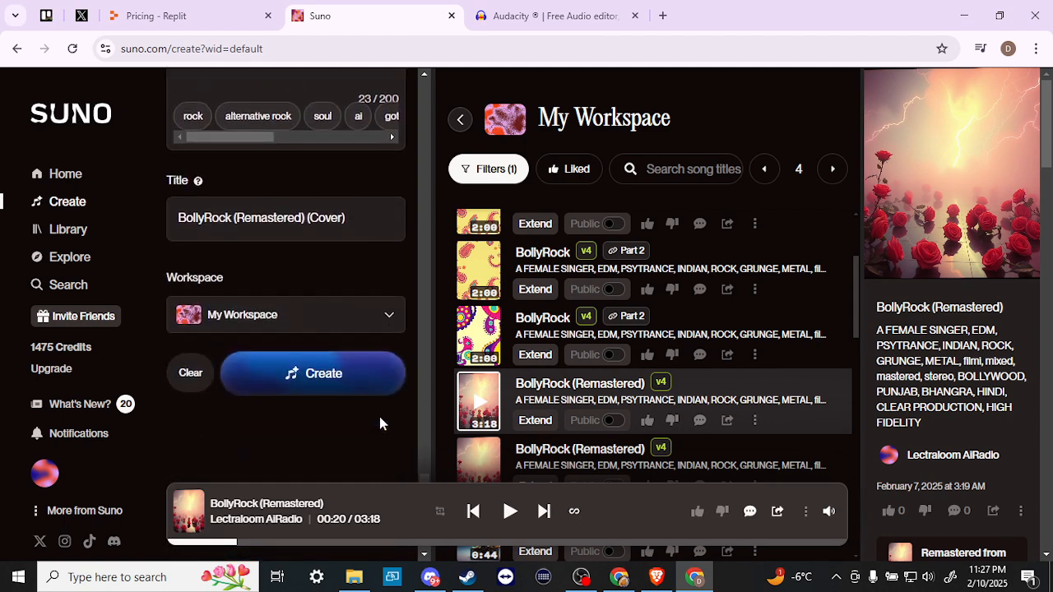
pyautogui.scroll(-3)
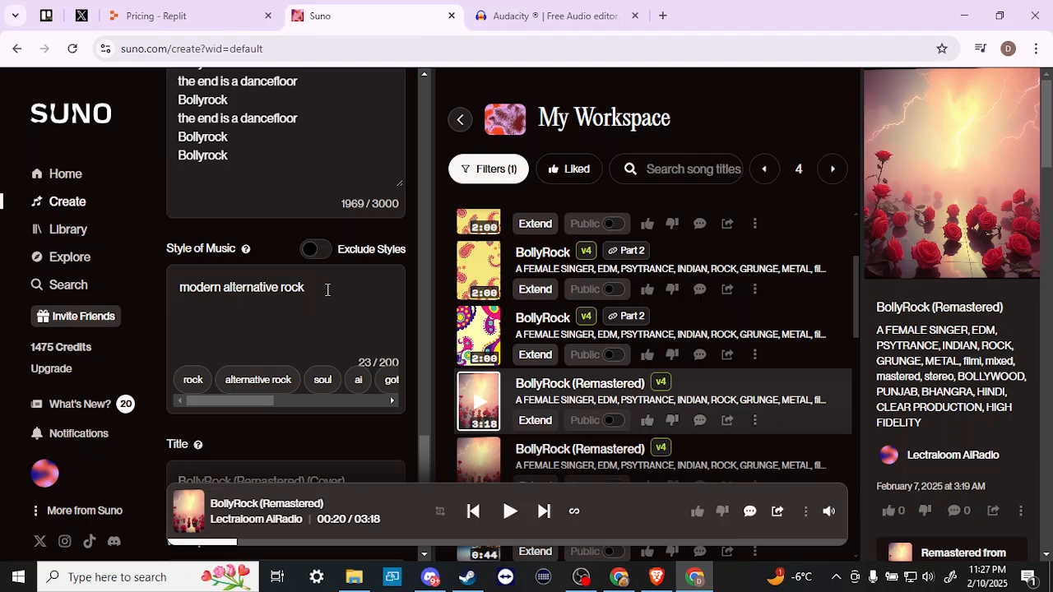
pyautogui.moveTo(393, 271)
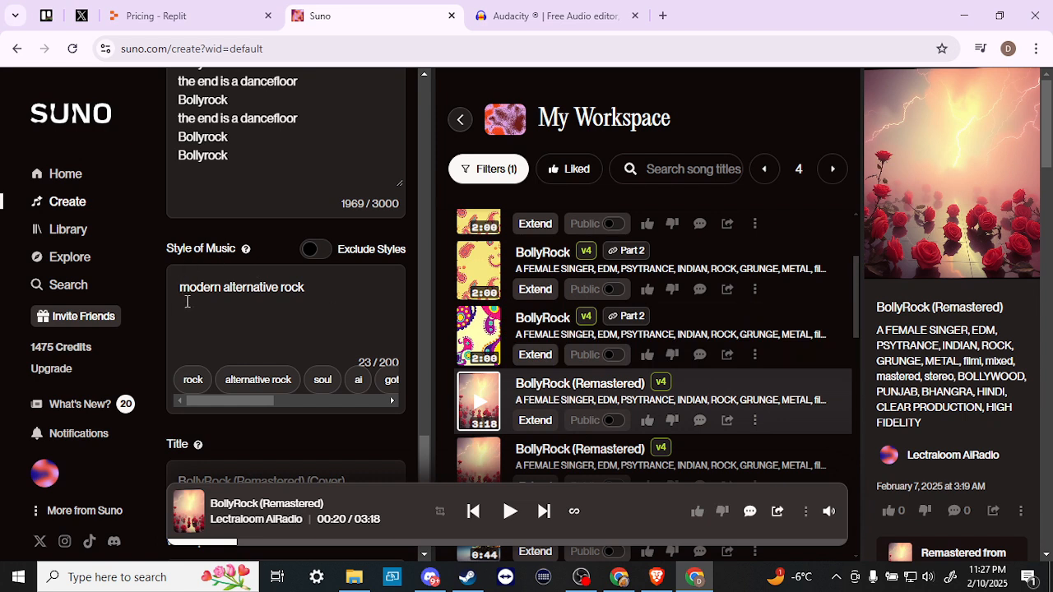
pyautogui.moveTo(215, 372)
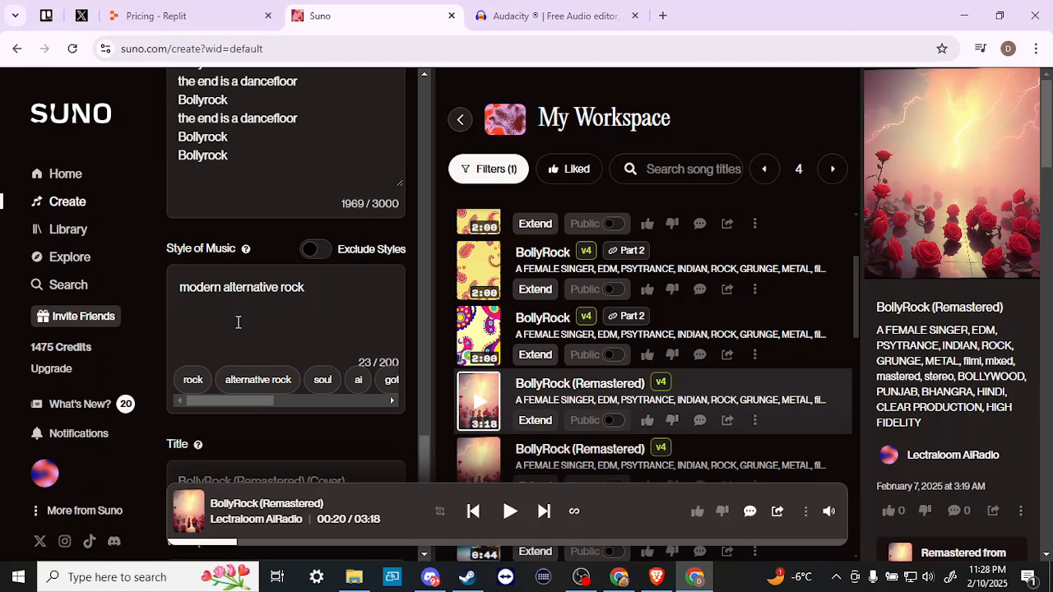
pyautogui.moveTo(320, 326)
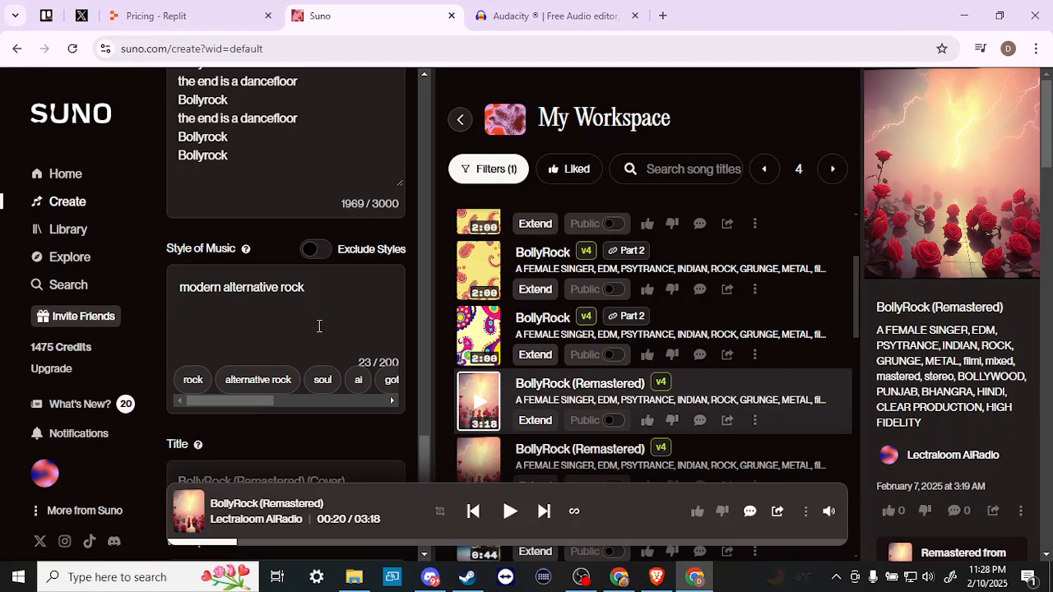
pyautogui.scroll(-3)
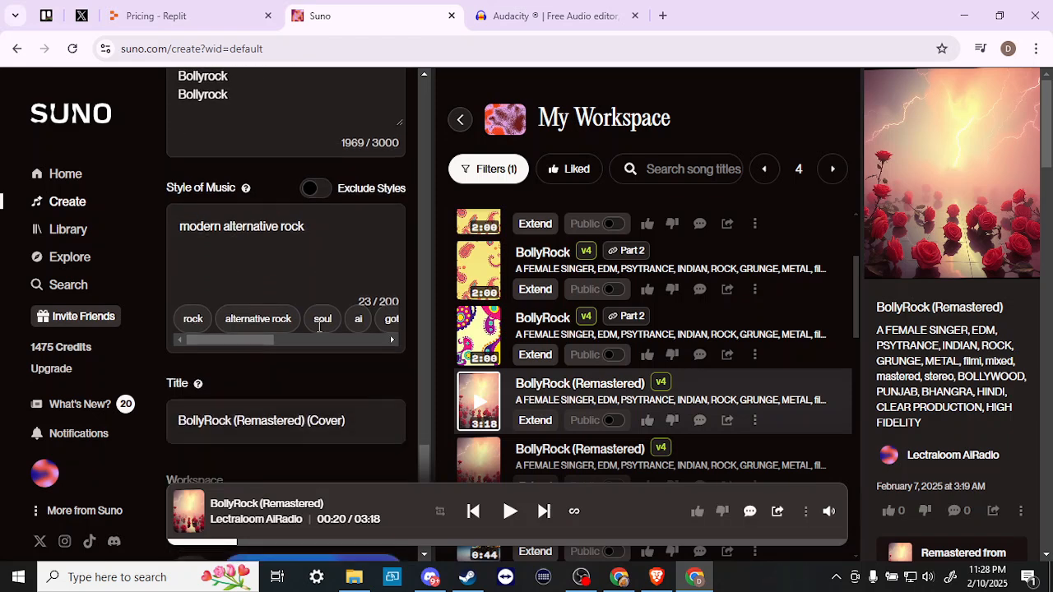
pyautogui.scroll(-3)
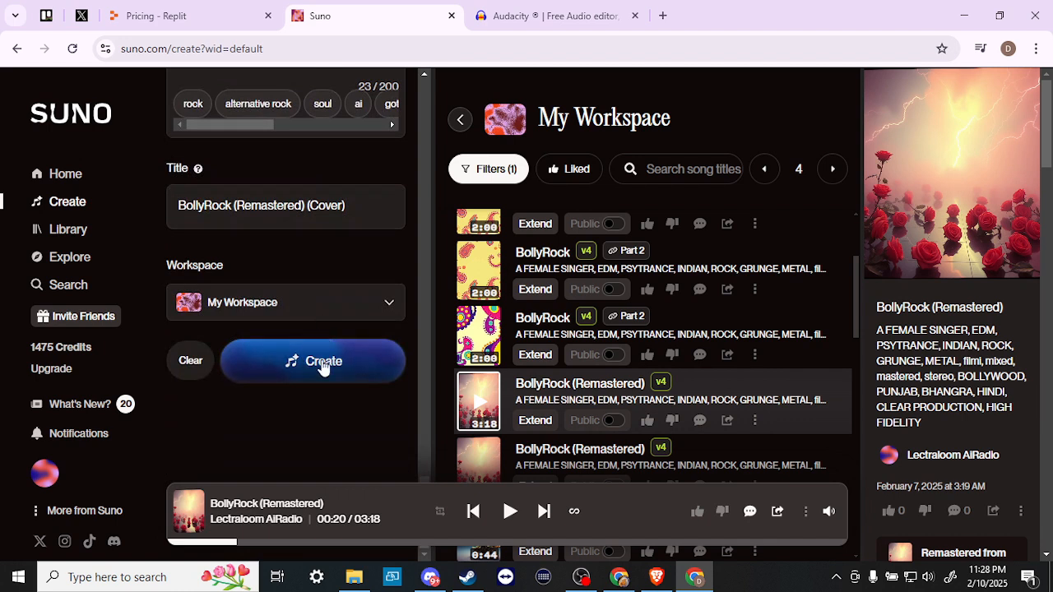
pyautogui.click(322, 360)
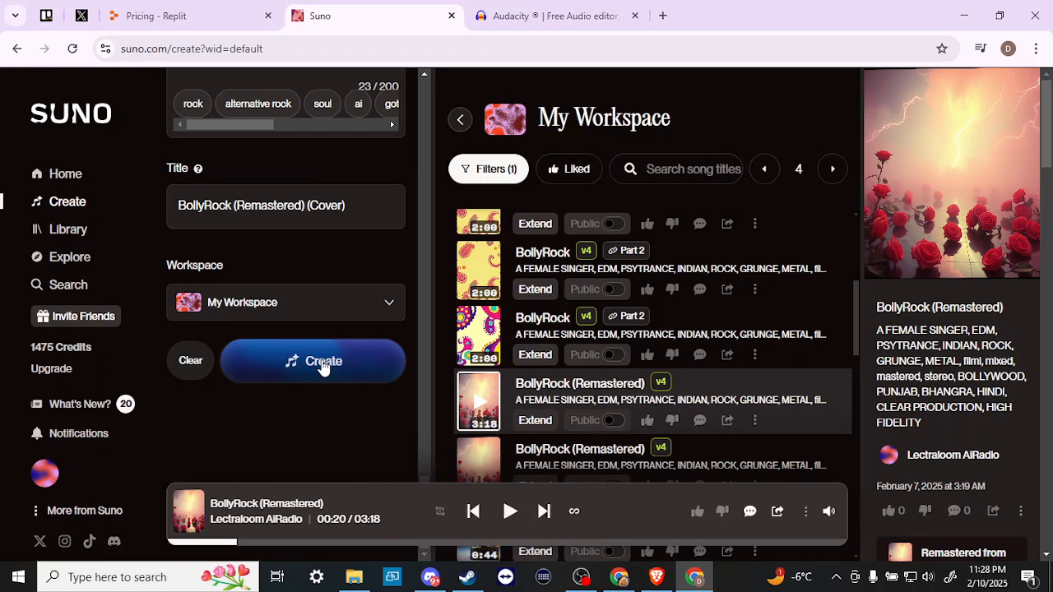
pyautogui.moveTo(713, 278)
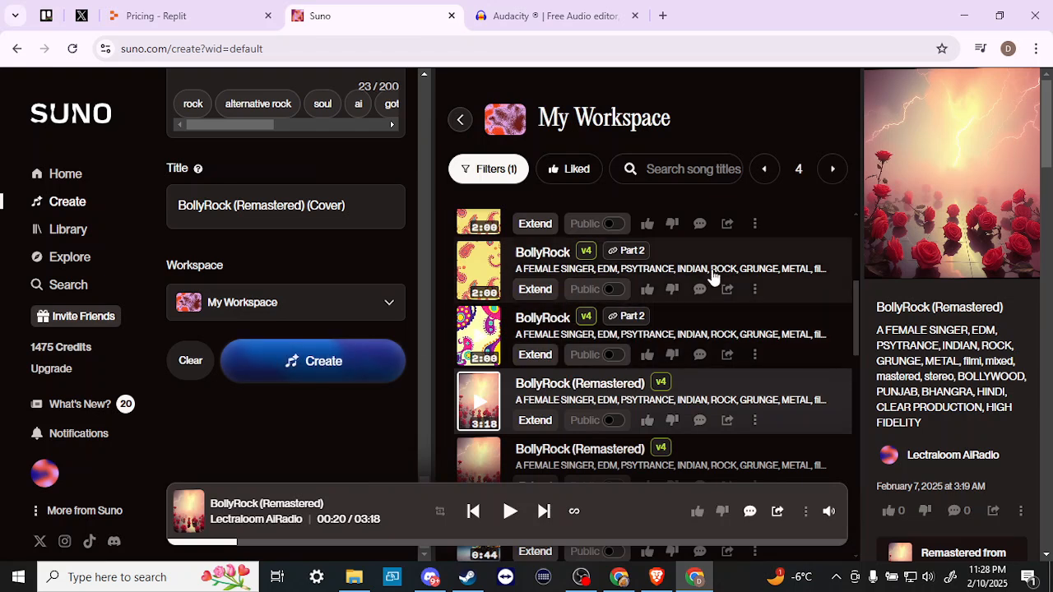
pyautogui.click(764, 169)
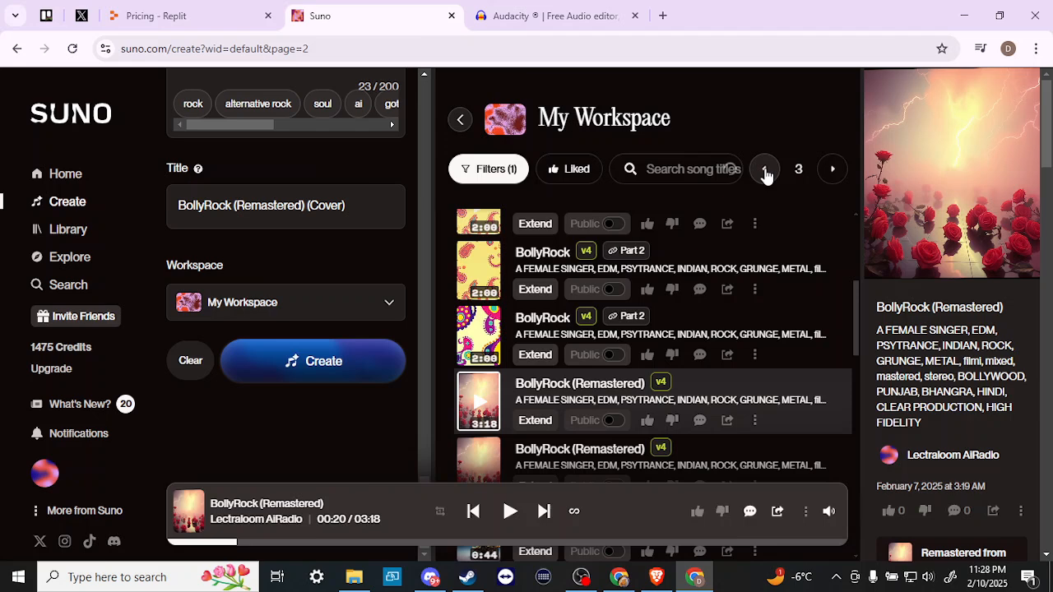
# - Go to page 1 of My Workspace to see the two generating covers
pyautogui.click(765, 169)
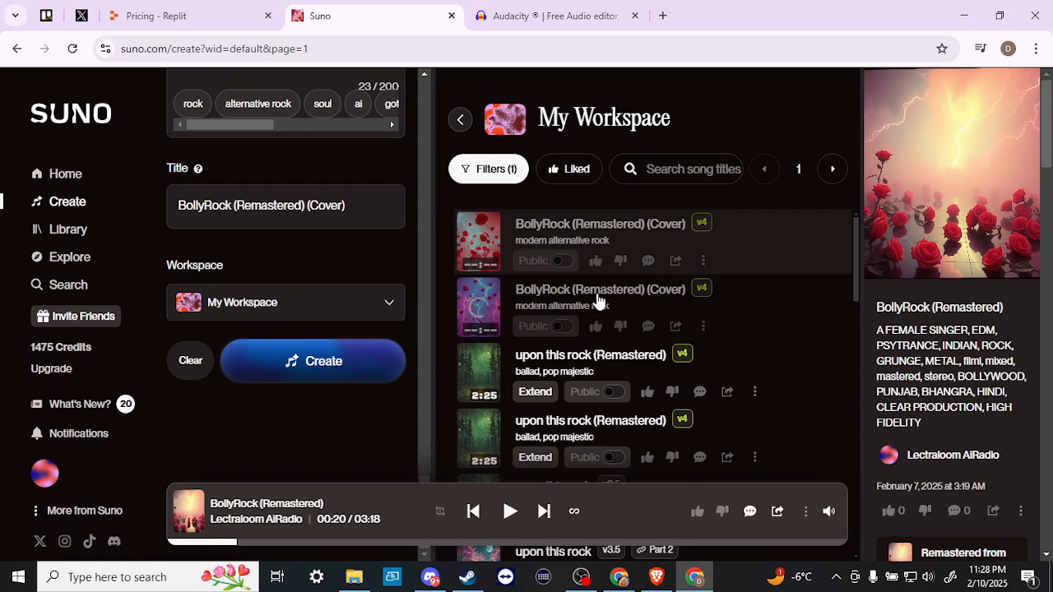
pyautogui.moveTo(767, 251)
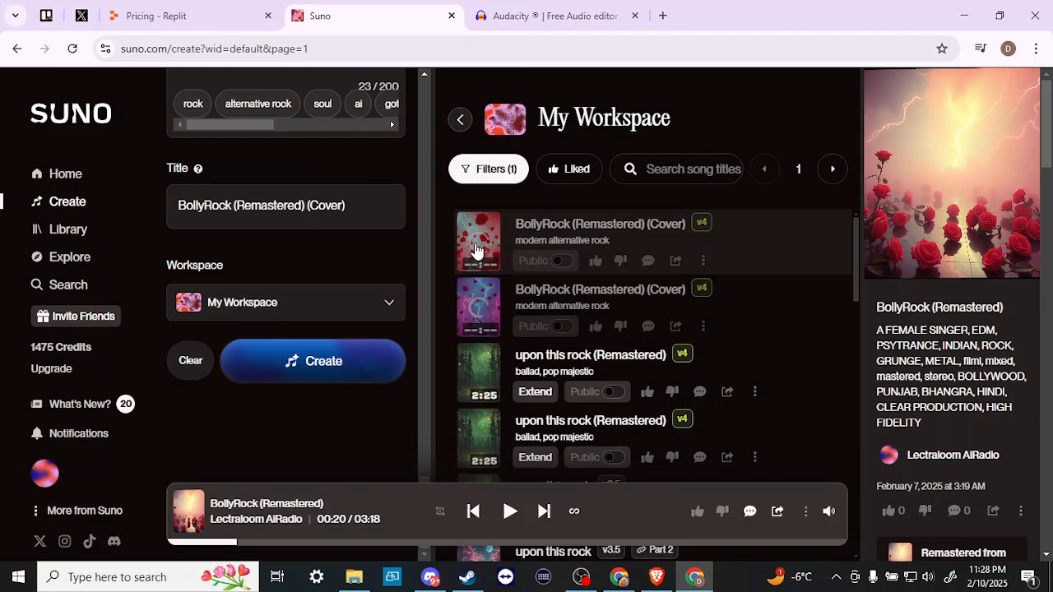
pyautogui.moveTo(479, 320)
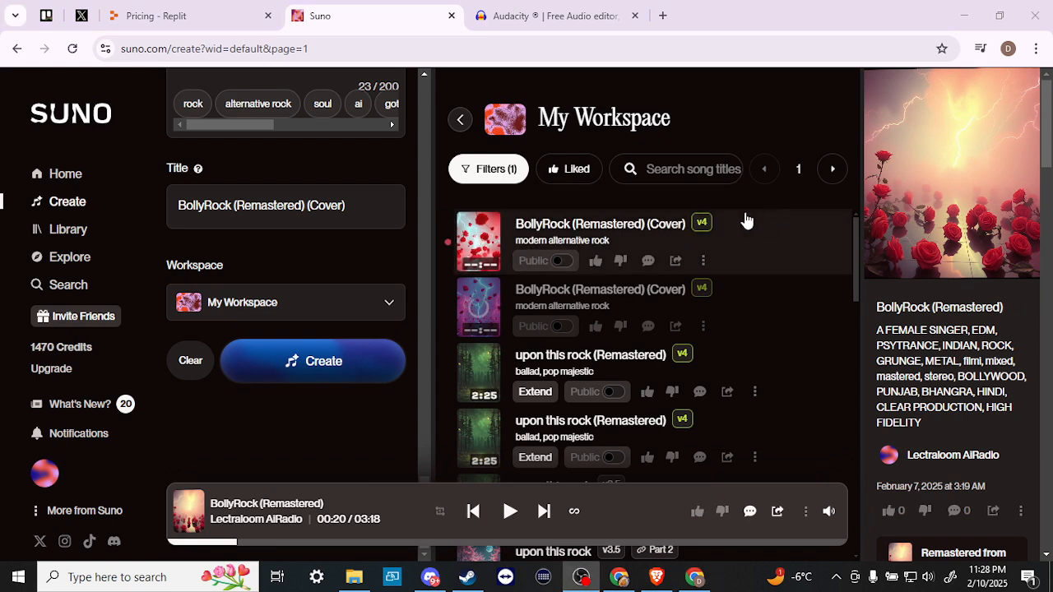
pyautogui.moveTo(780, 244)
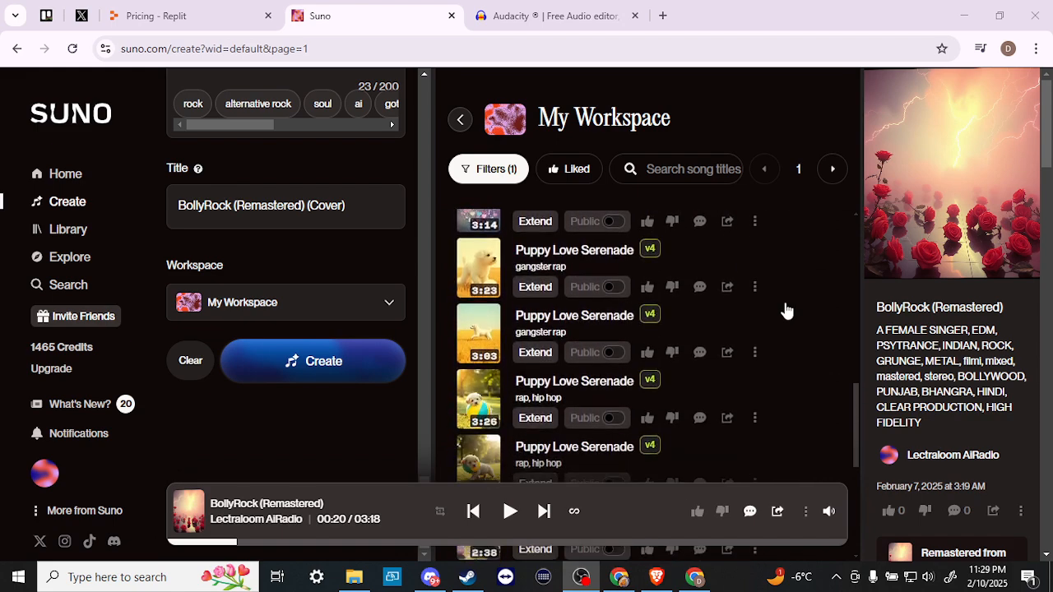
pyautogui.scroll(-3)
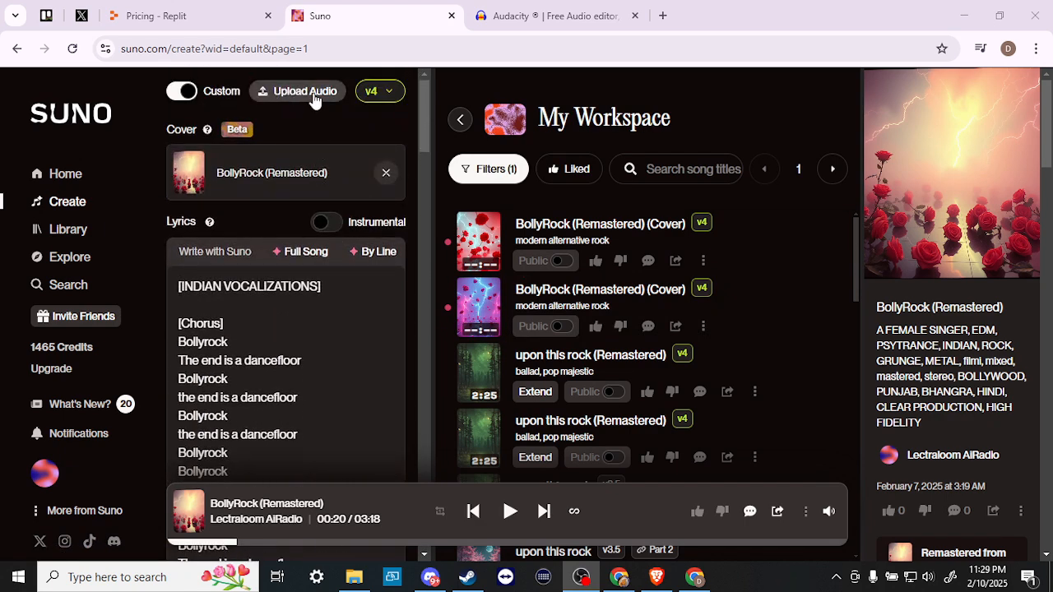
pyautogui.moveTo(287, 98)
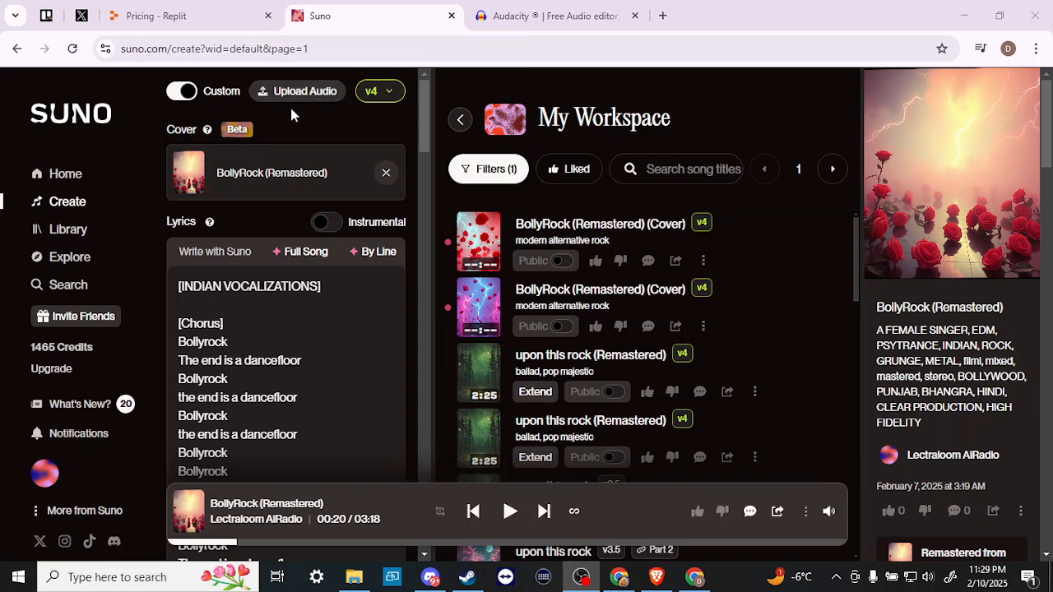
pyautogui.moveTo(304, 90)
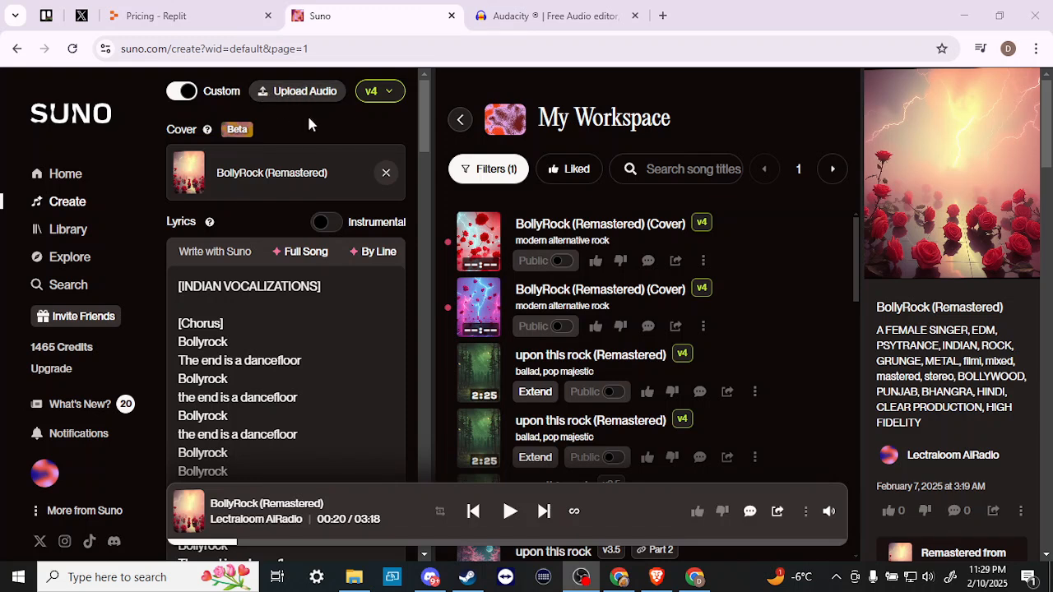
pyautogui.moveTo(328, 119)
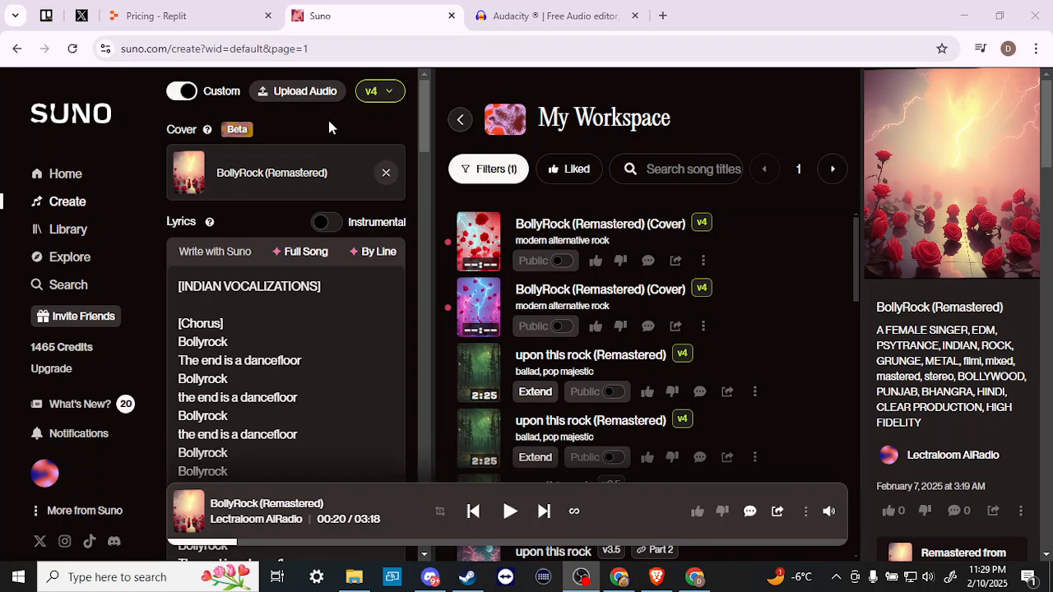
pyautogui.moveTo(304, 91)
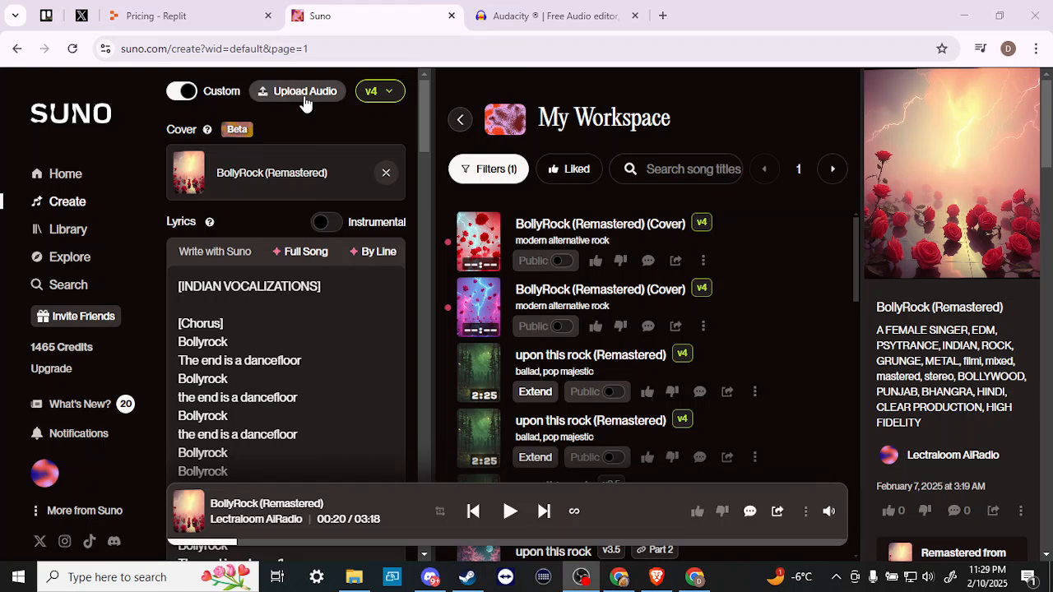
pyautogui.moveTo(321, 140)
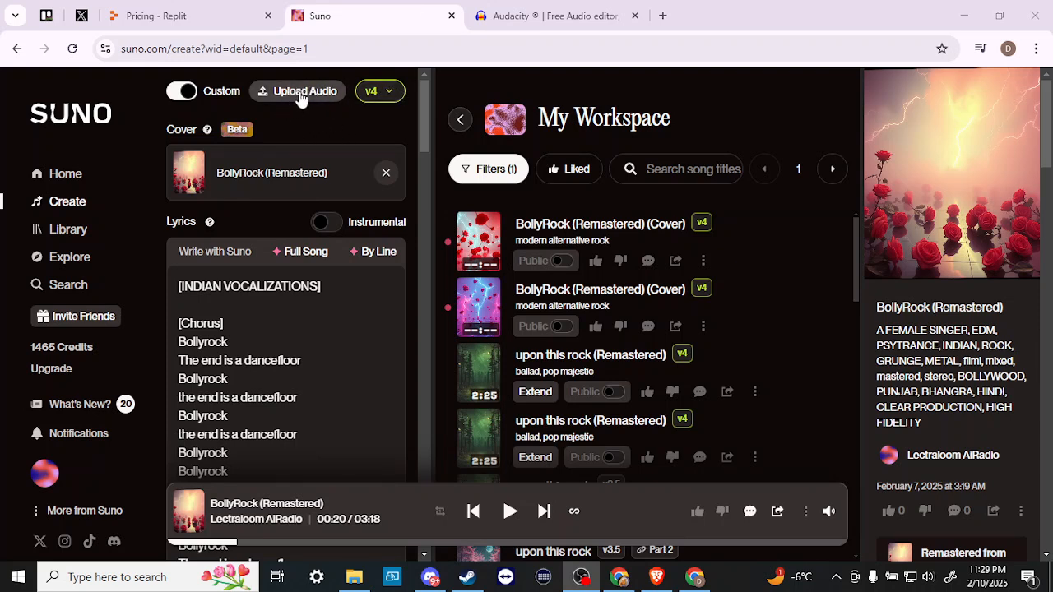
pyautogui.moveTo(543, 285)
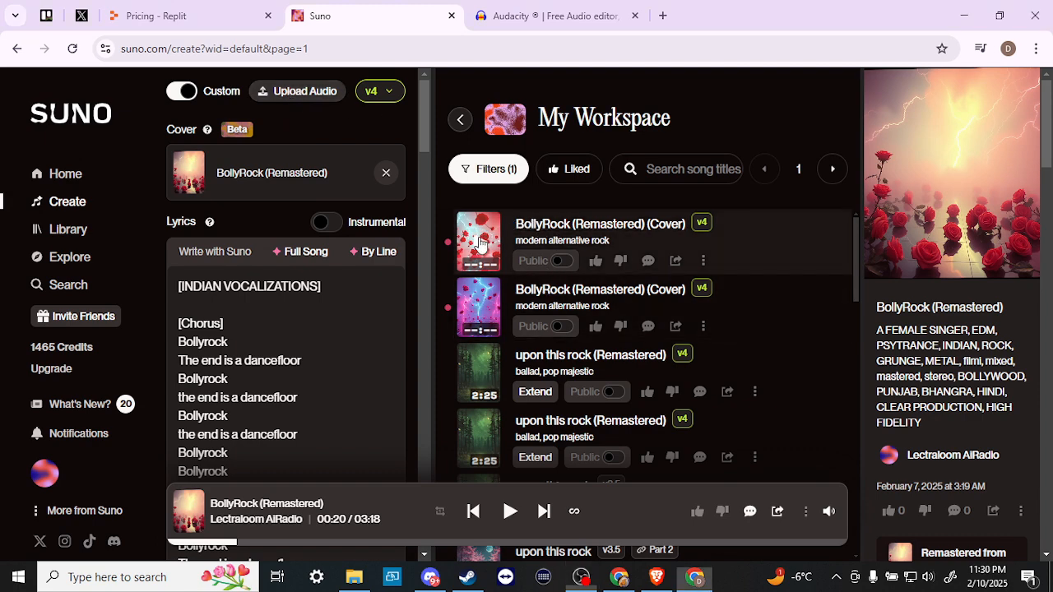
# - Play the first BollyRock (Remastered) (Cover) track, then pause it
pyautogui.click(478, 241)
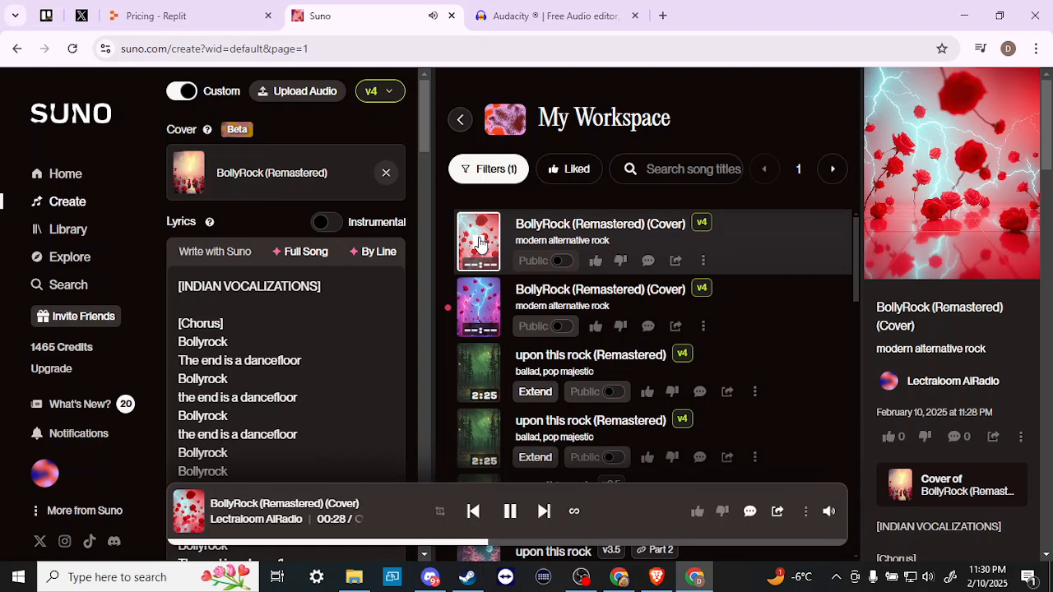
pyautogui.click(509, 511)
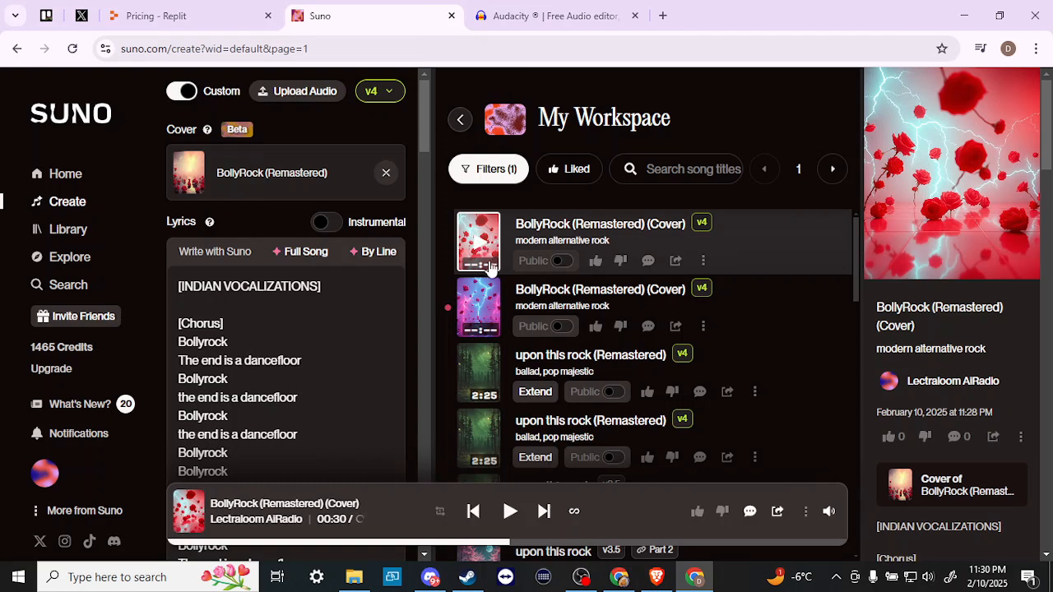
pyautogui.moveTo(479, 311)
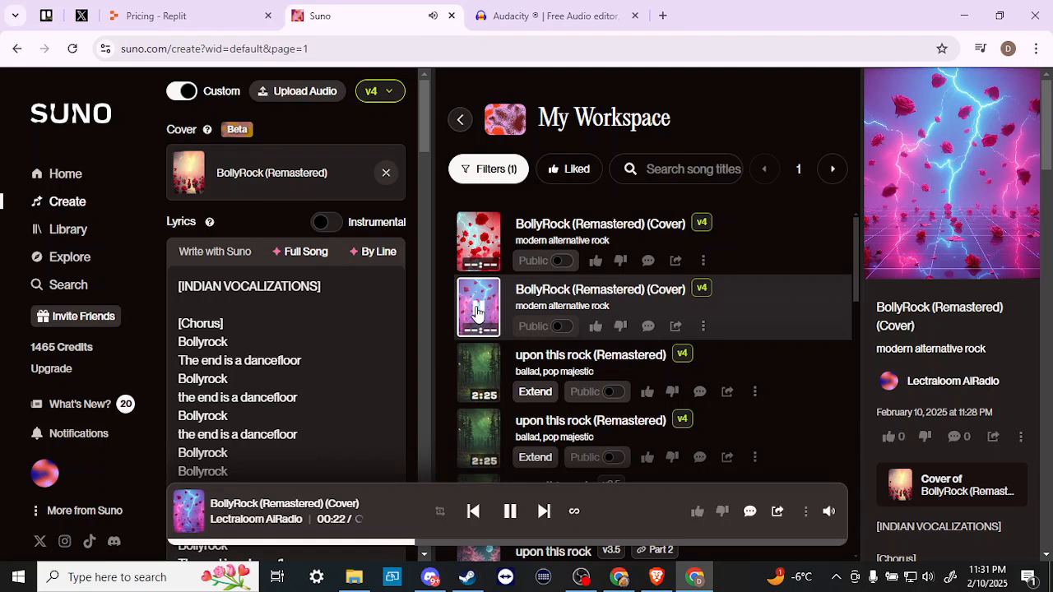
# - Pause the second BollyRock (Remastered) (Cover) at 0:24
pyautogui.click(509, 511)
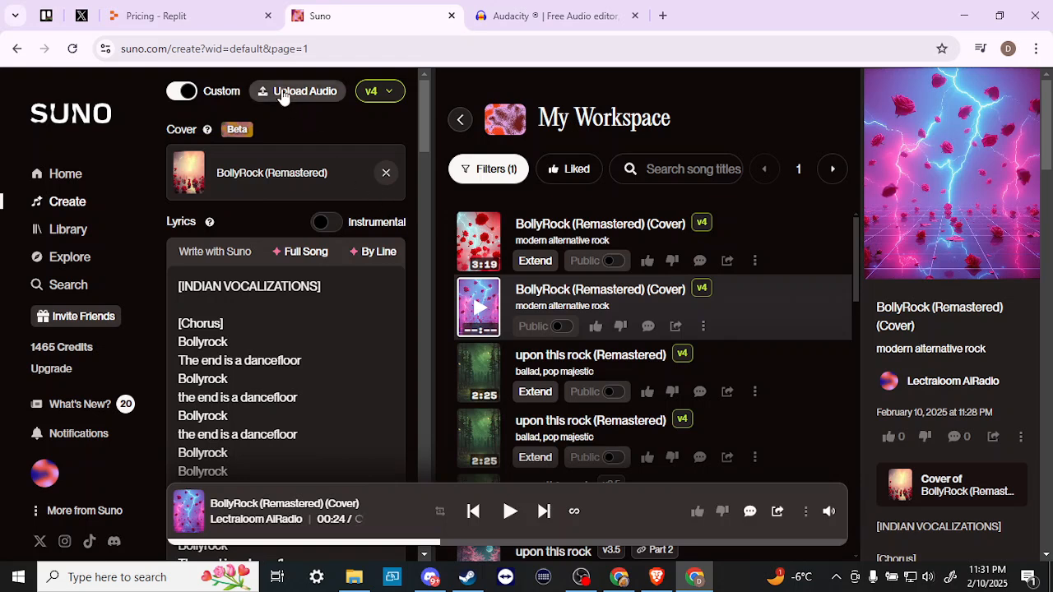
pyautogui.moveTo(298, 98)
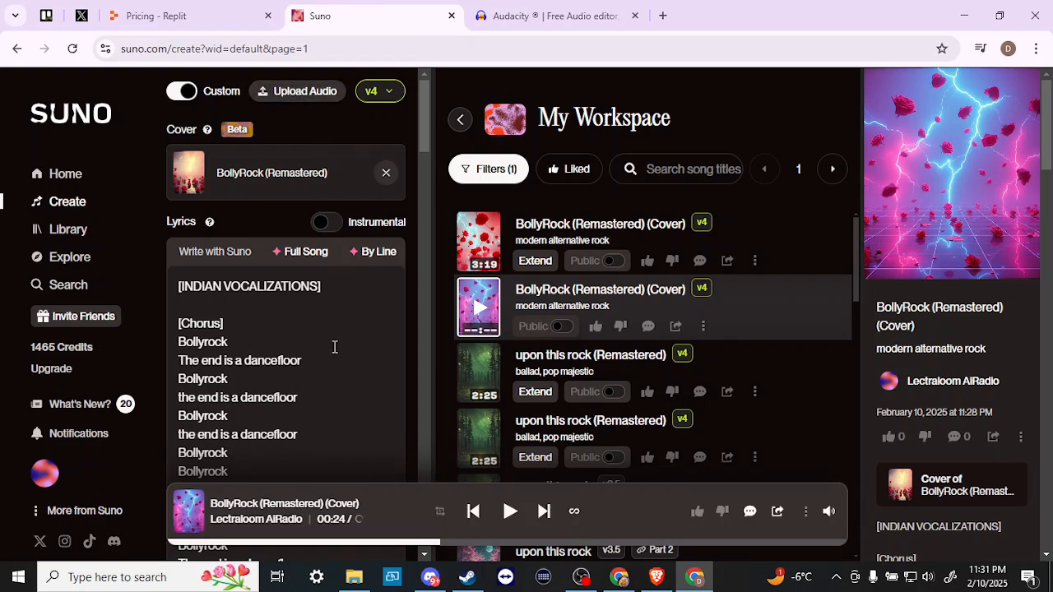
pyautogui.scroll(-3)
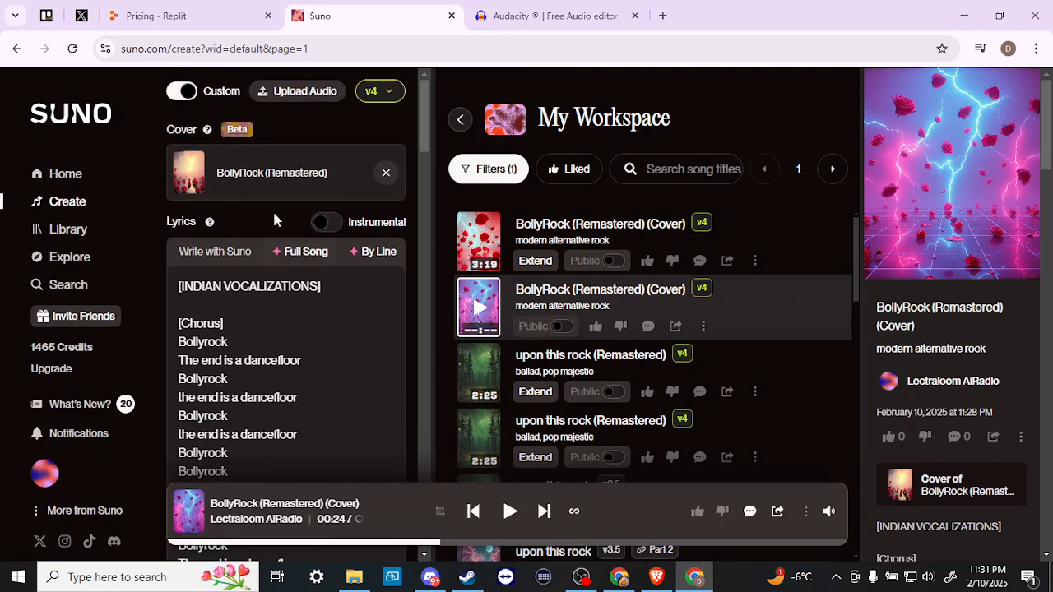
pyautogui.moveTo(350, 356)
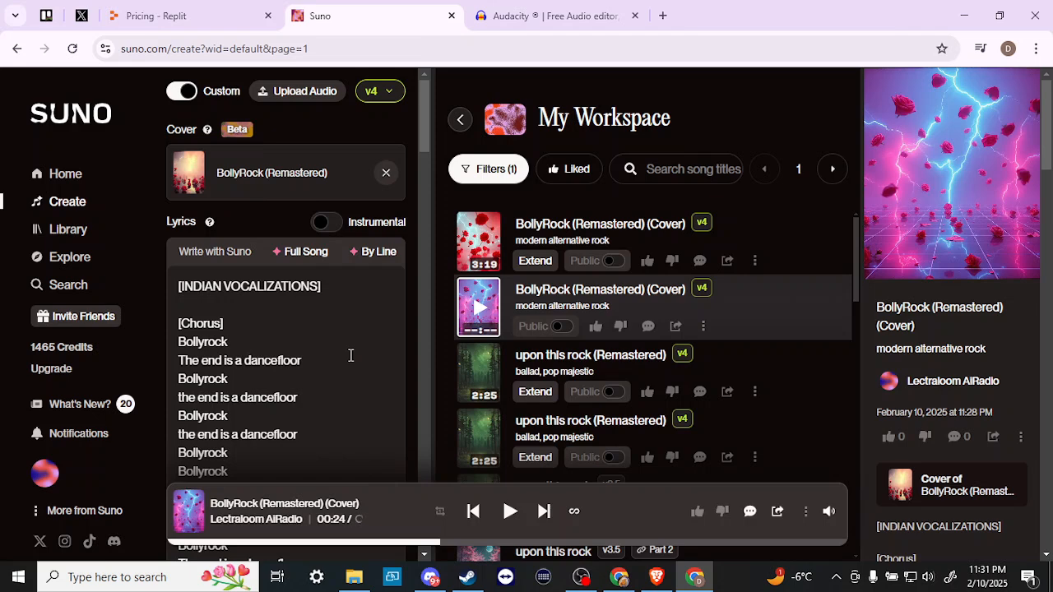
pyautogui.scroll(-3)
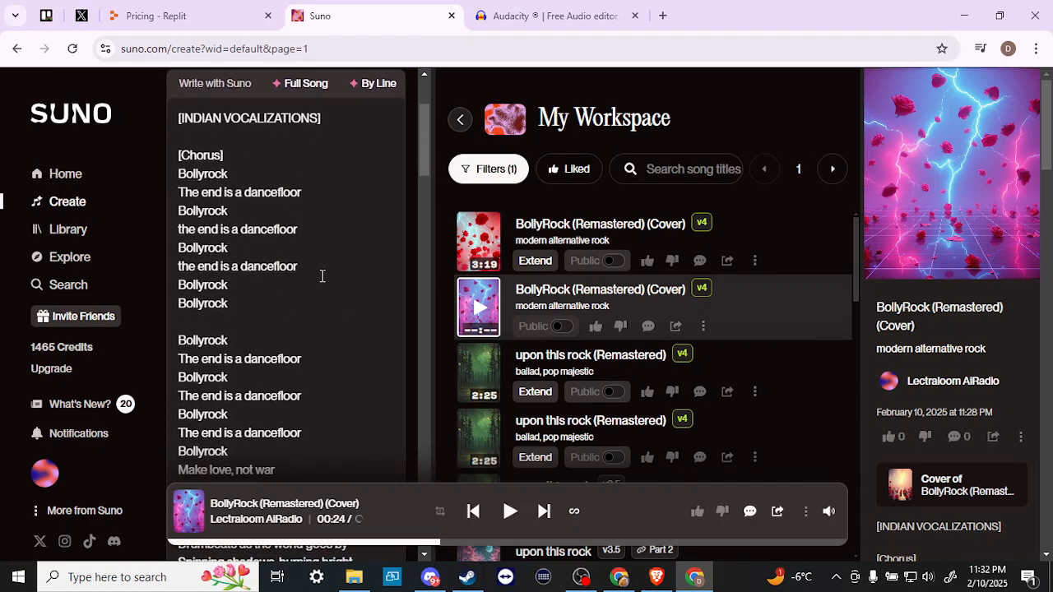
pyautogui.moveTo(276, 406)
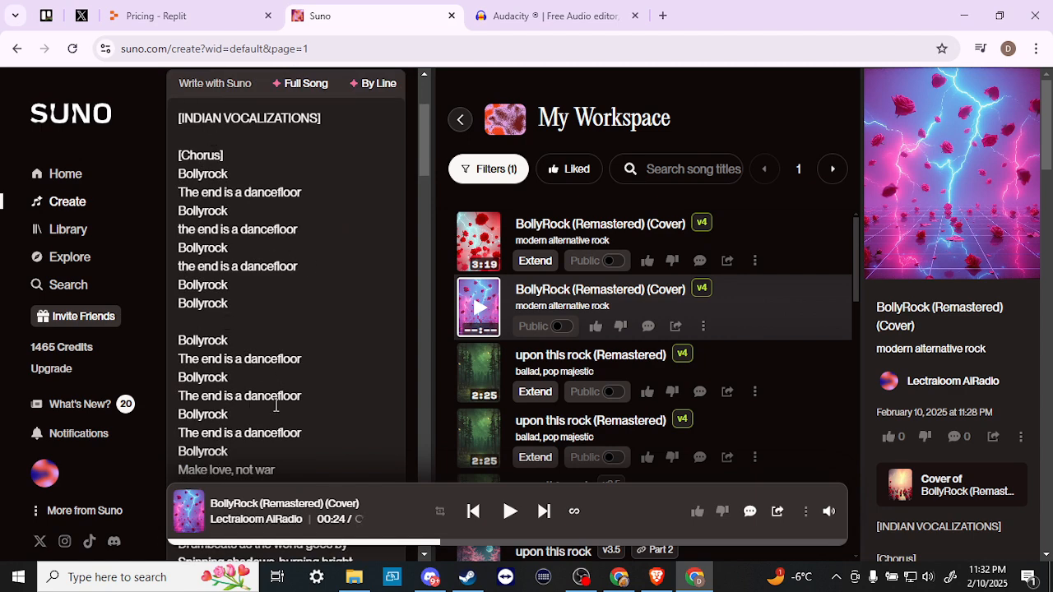